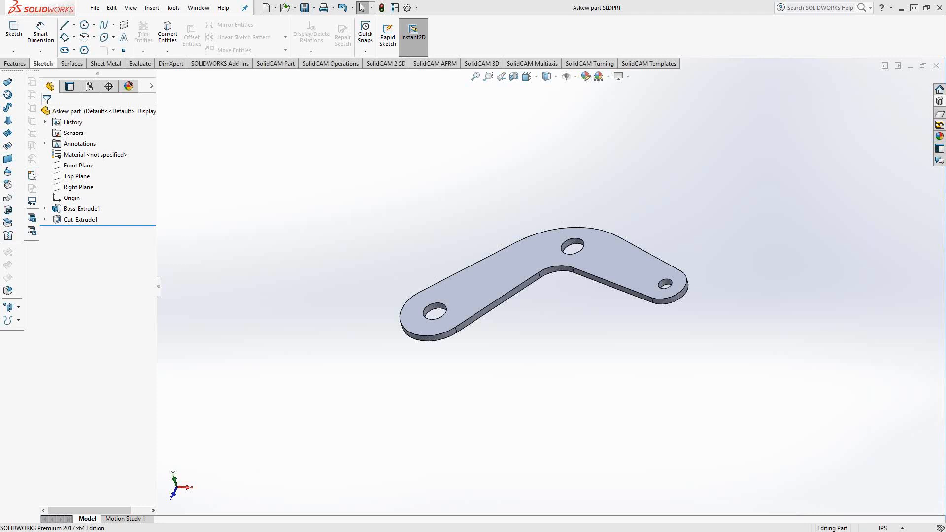
pyautogui.moveTo(536, 345)
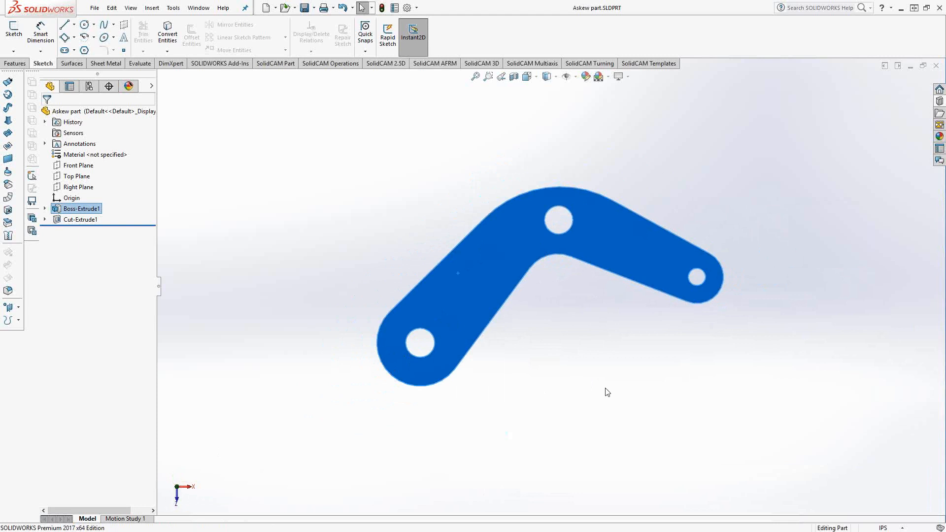
# Step: Clear the selection by picking empty space beside the bracket's face
pyautogui.click(605, 391)
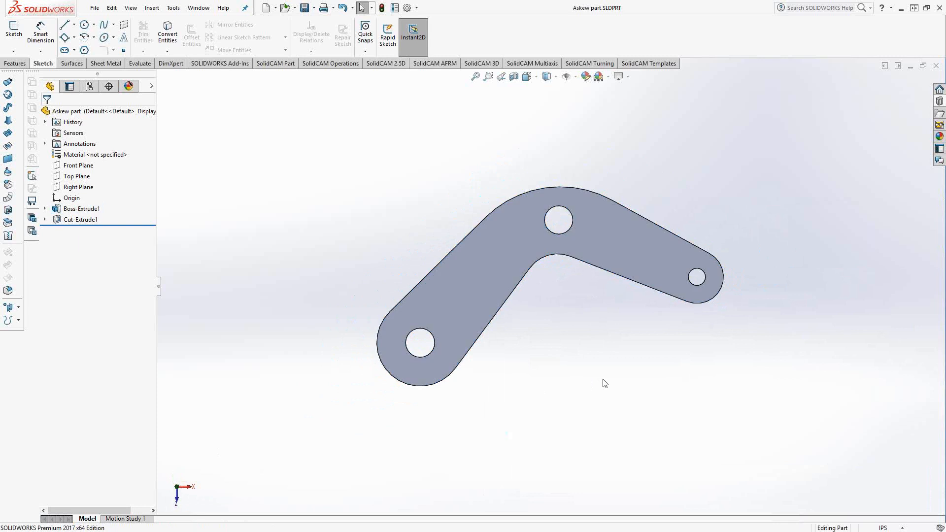
pyautogui.moveTo(302, 149)
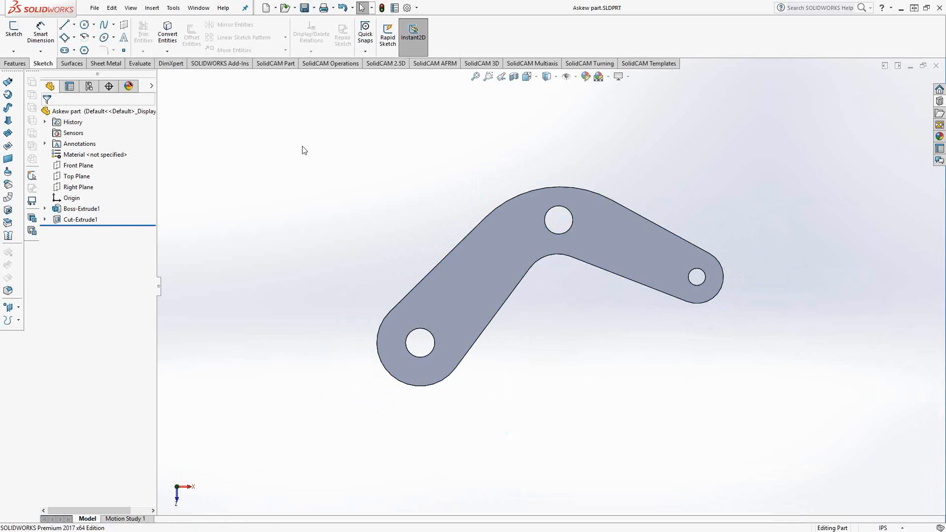
# Step: Begin a 3 Point Corner Rectangle in a new sketch, placing its first corner left of the bracket
pyautogui.click(12, 32)
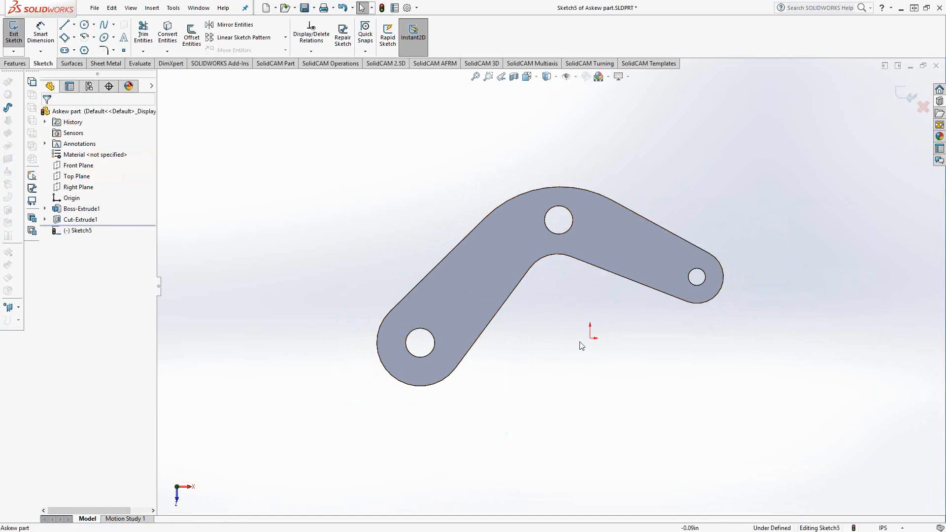
pyautogui.moveTo(284, 192)
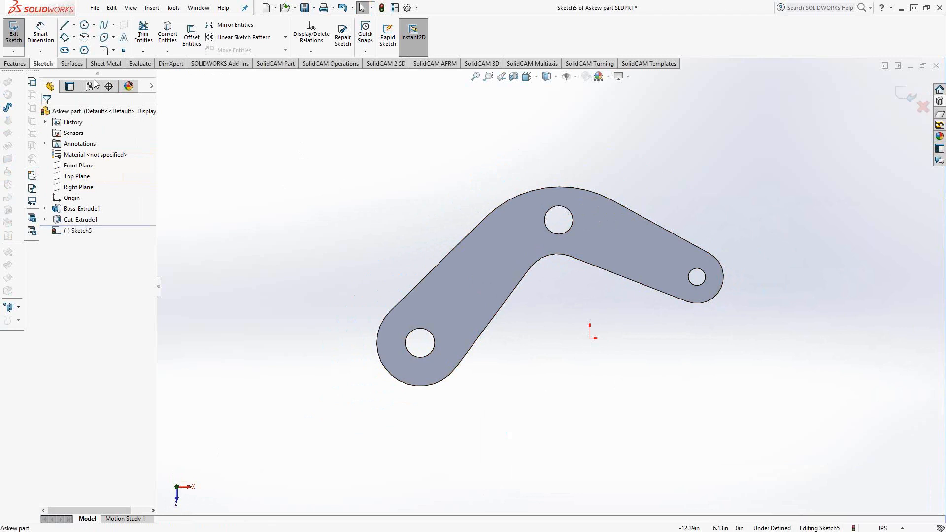
pyautogui.moveTo(65, 38)
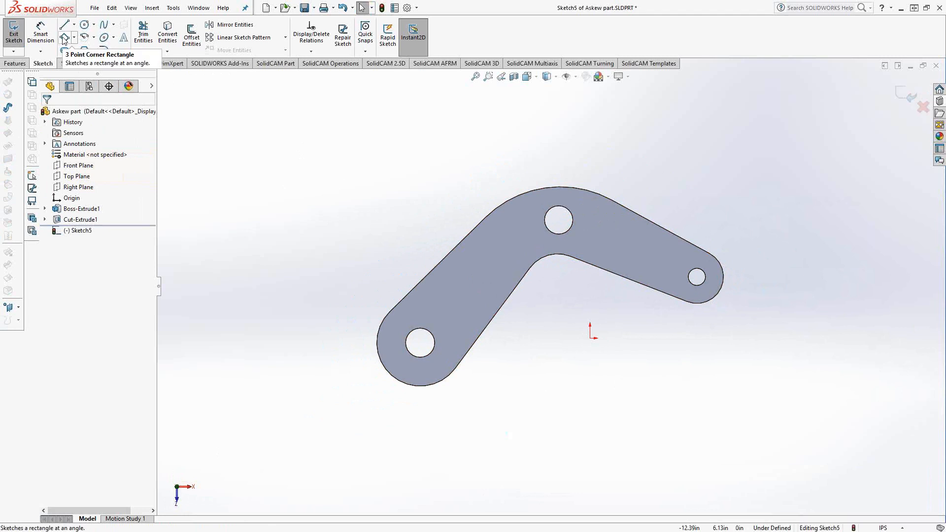
pyautogui.click(74, 37)
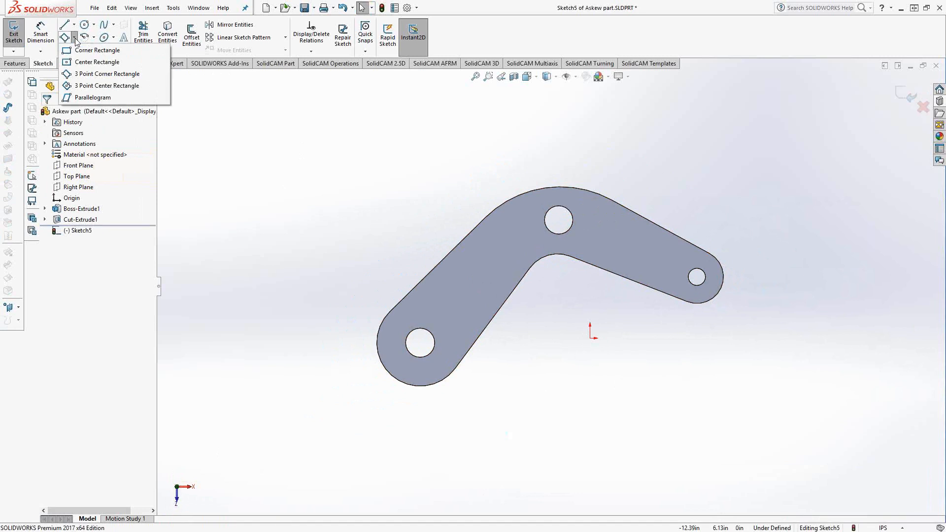
pyautogui.moveTo(108, 74)
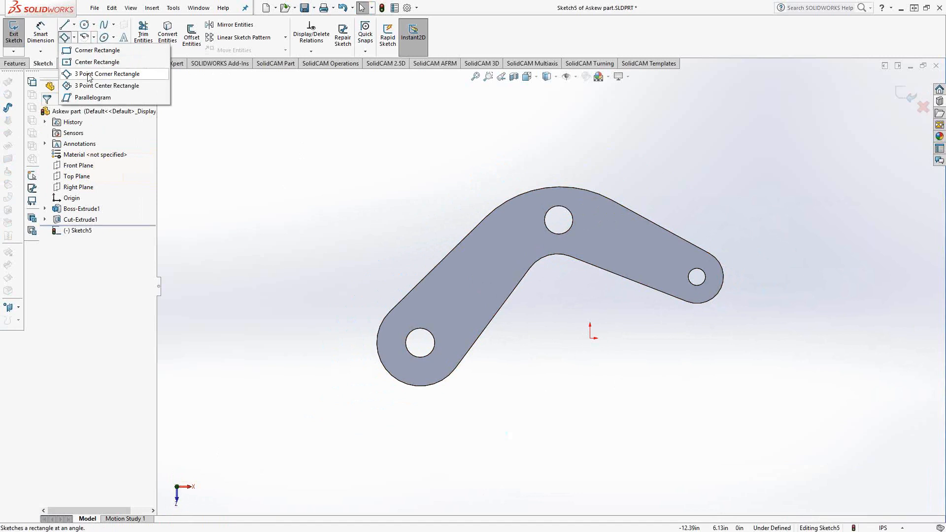
pyautogui.click(109, 74)
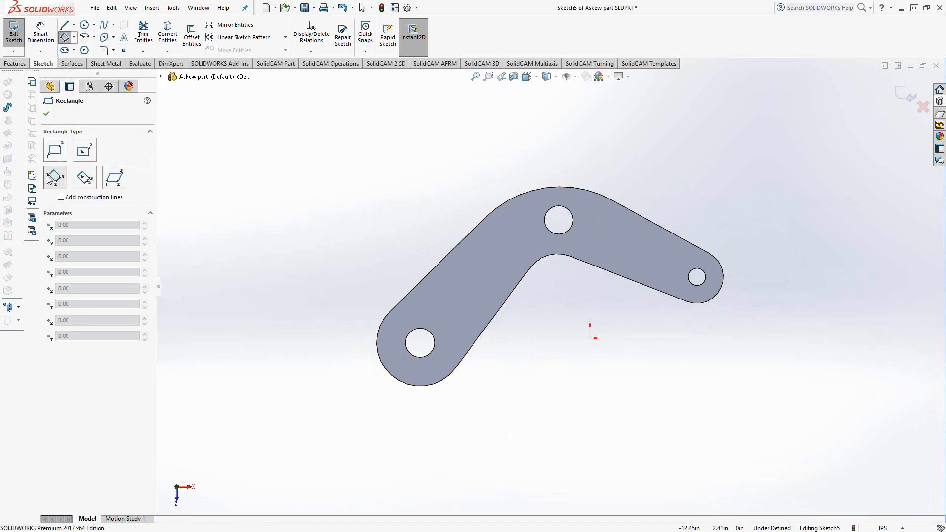
pyautogui.click(55, 176)
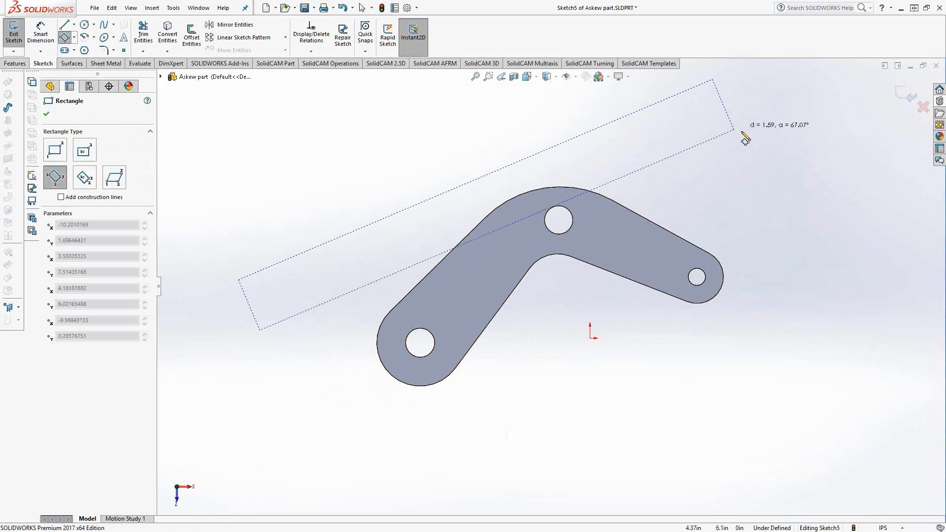
# Step: Stretch the angled rectangle's second and third points so it encloses the whole bracket
pyautogui.moveTo(745, 139); pyautogui.dragTo(805, 331)
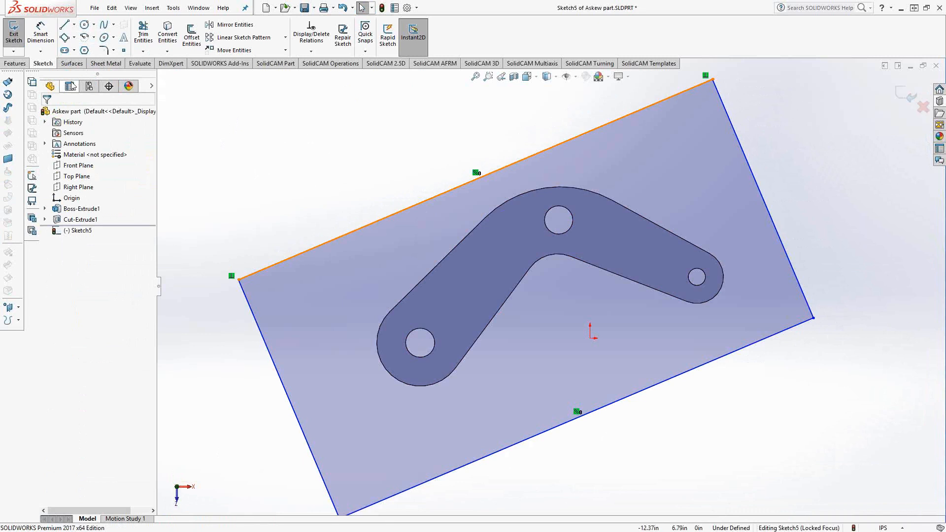
pyautogui.moveTo(216, 112)
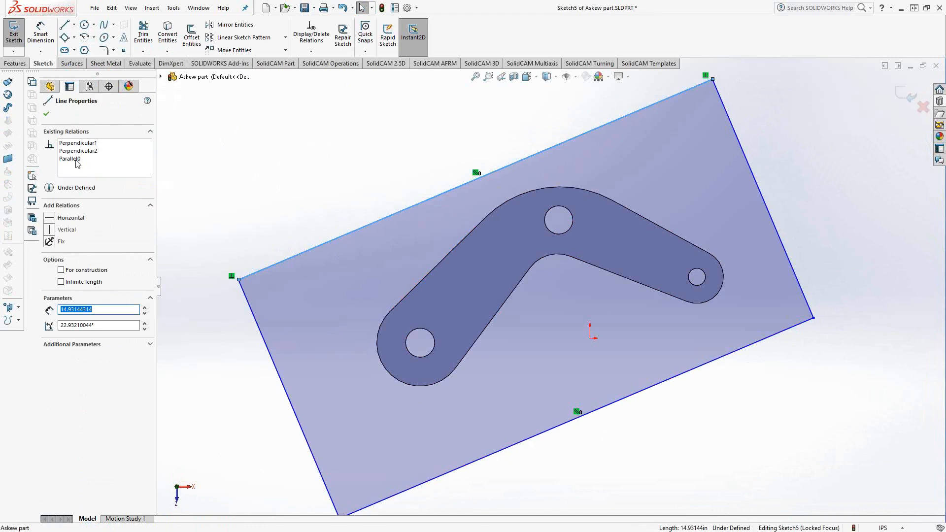
pyautogui.moveTo(71, 159)
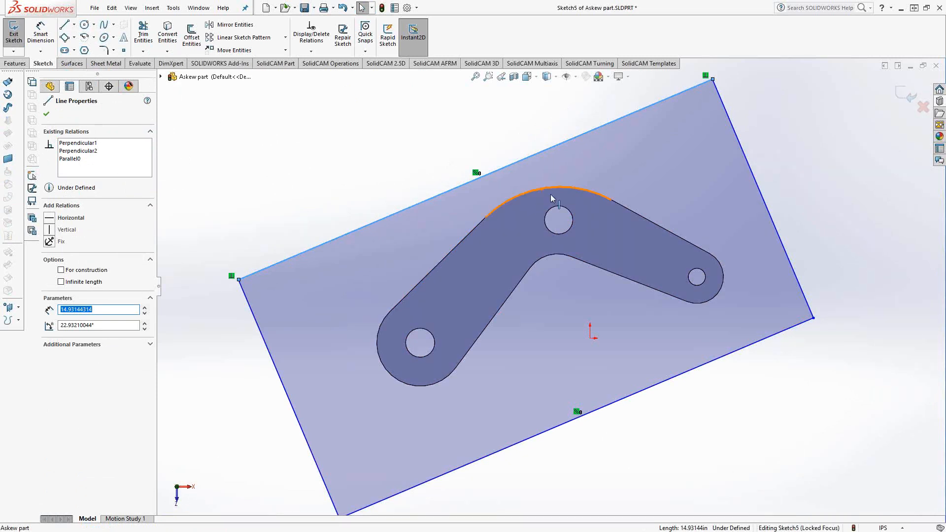
pyautogui.moveTo(542, 193)
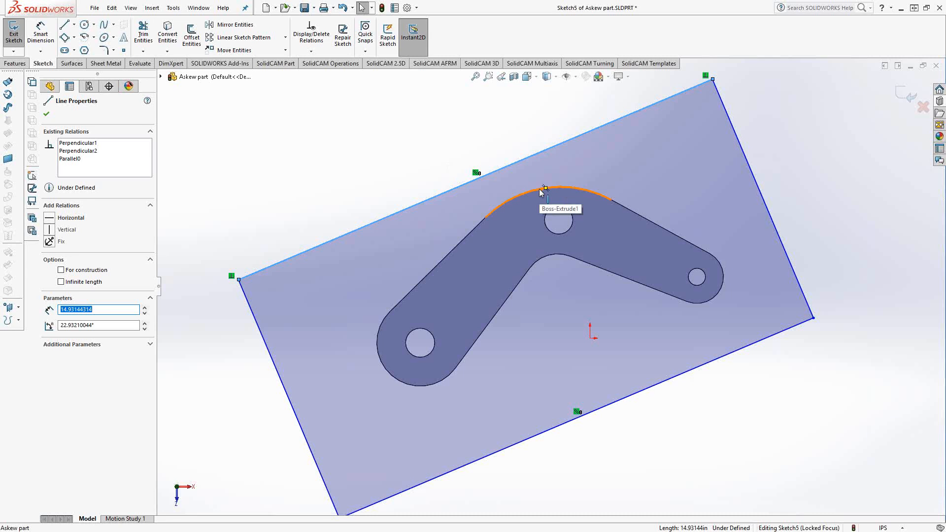
pyautogui.moveTo(531, 197)
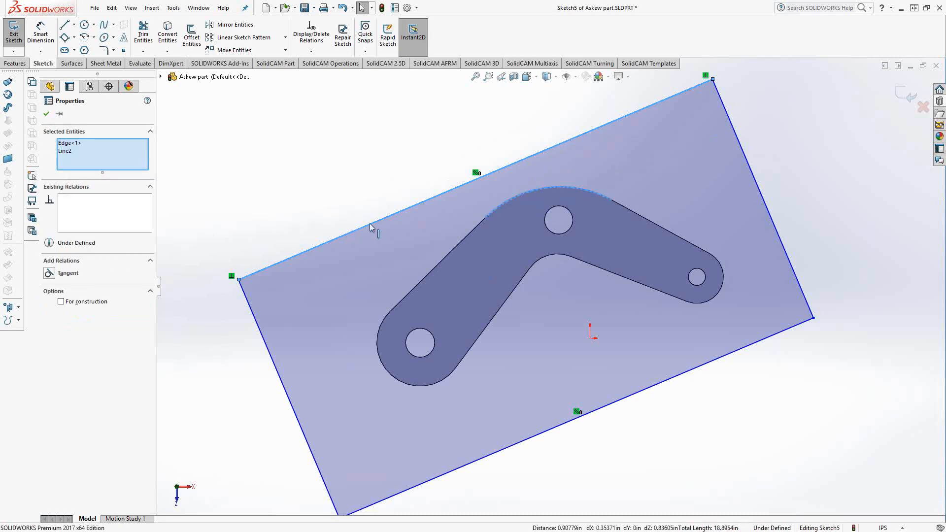
pyautogui.moveTo(318, 175)
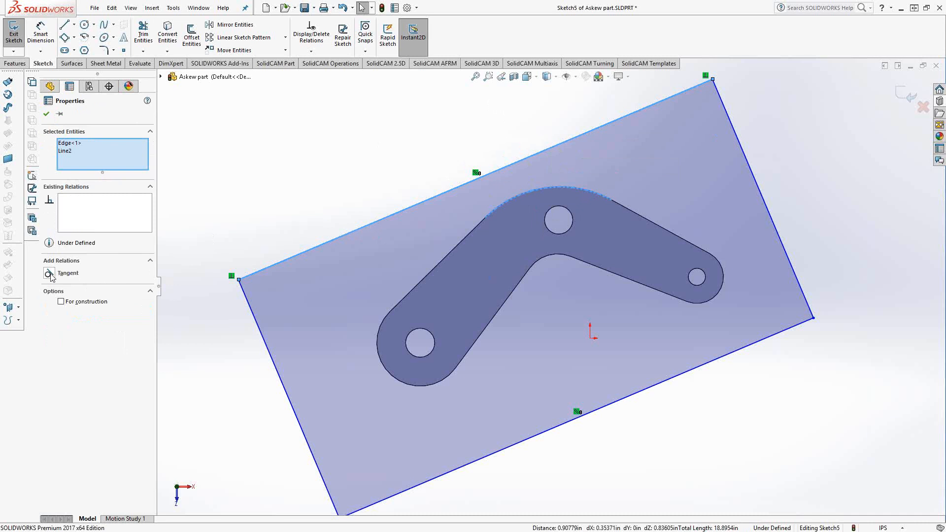
# Step: Add a Tangent relation between the rectangle's top edge and the bracket's upper arc
pyautogui.click(50, 273)
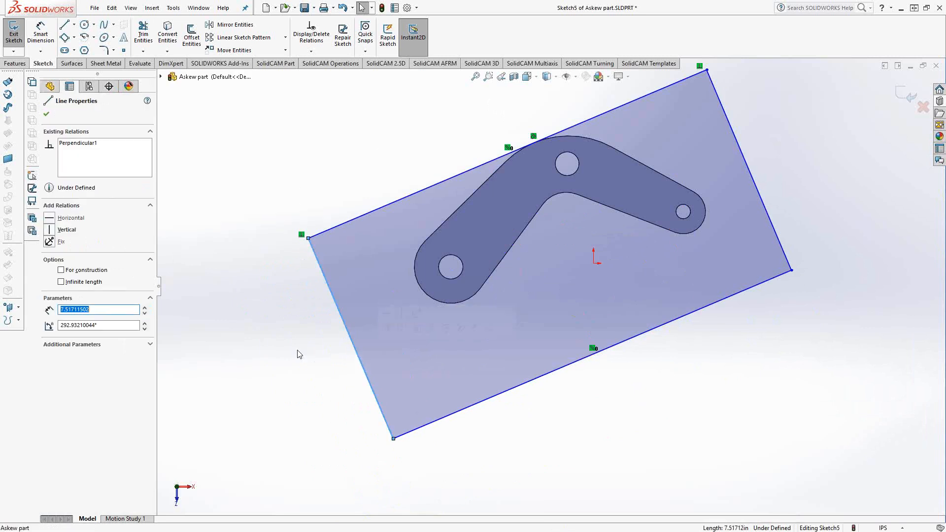
pyautogui.moveTo(415, 288)
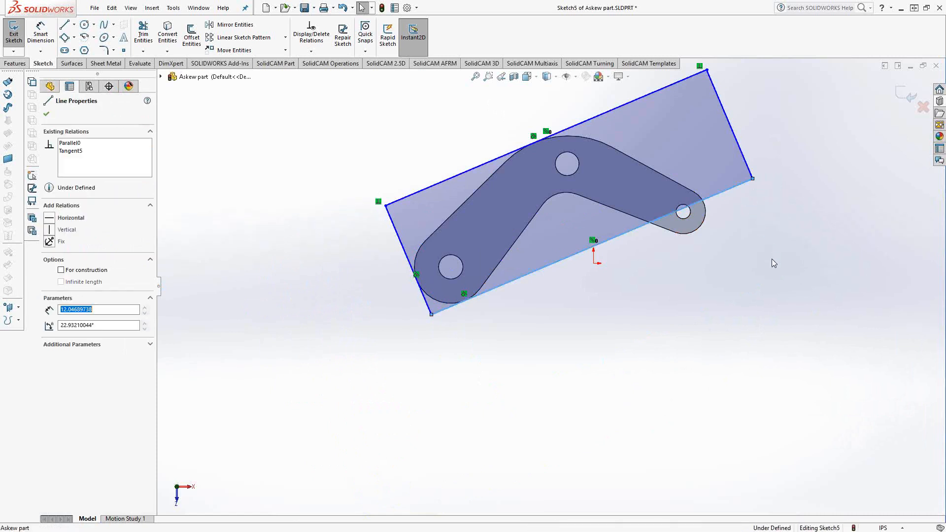
# Step: Drag the rectangle's corners inward so its sides sit close around the bracket's rounded ends
pyautogui.moveTo(751, 178); pyautogui.dragTo(778, 247)
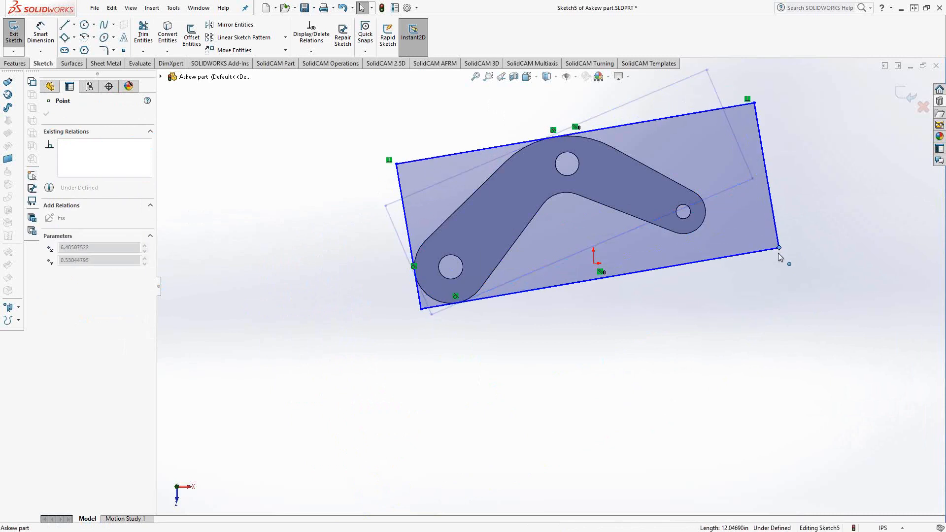
pyautogui.moveTo(780, 247); pyautogui.dragTo(736, 251)
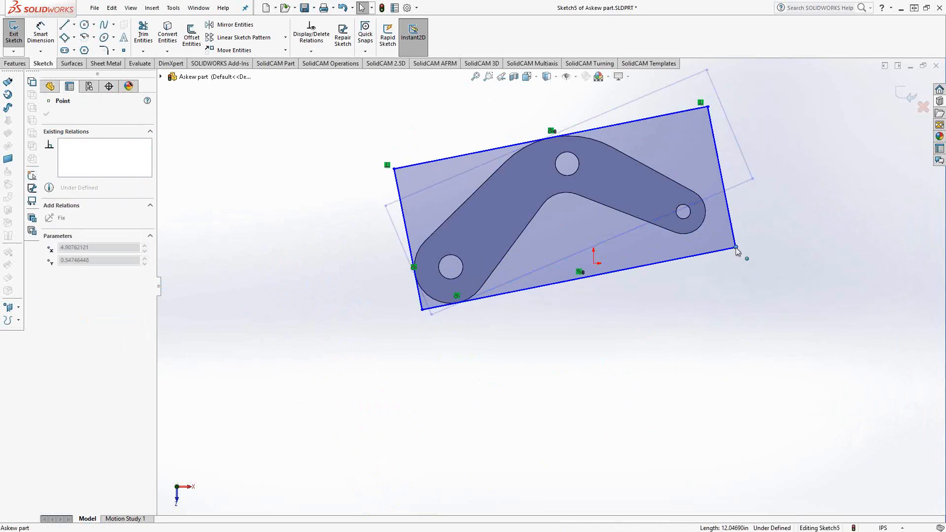
pyautogui.moveTo(737, 253); pyautogui.dragTo(733, 301)
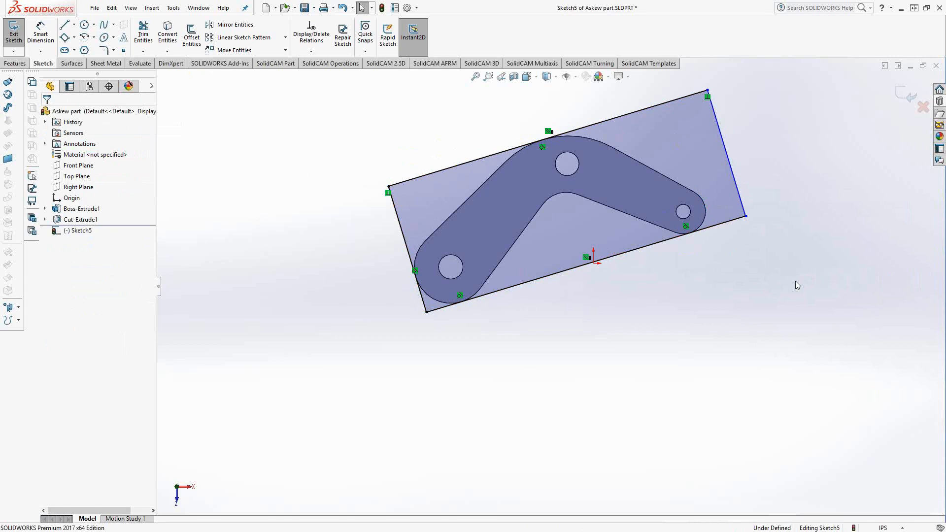
pyautogui.moveTo(422, 155)
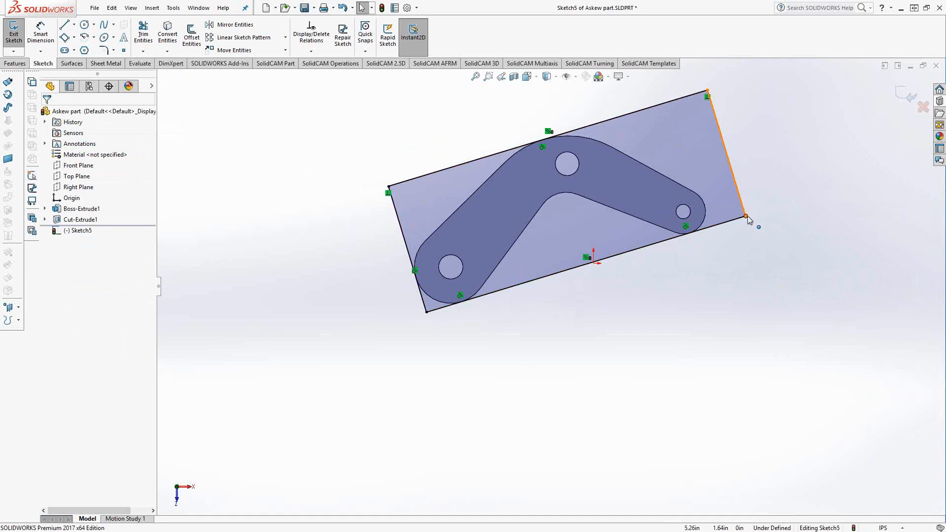
# Step: Make the rectangle's right edge tangent to the bracket's right rounded end, fully defining the sketch
pyautogui.click(745, 216)
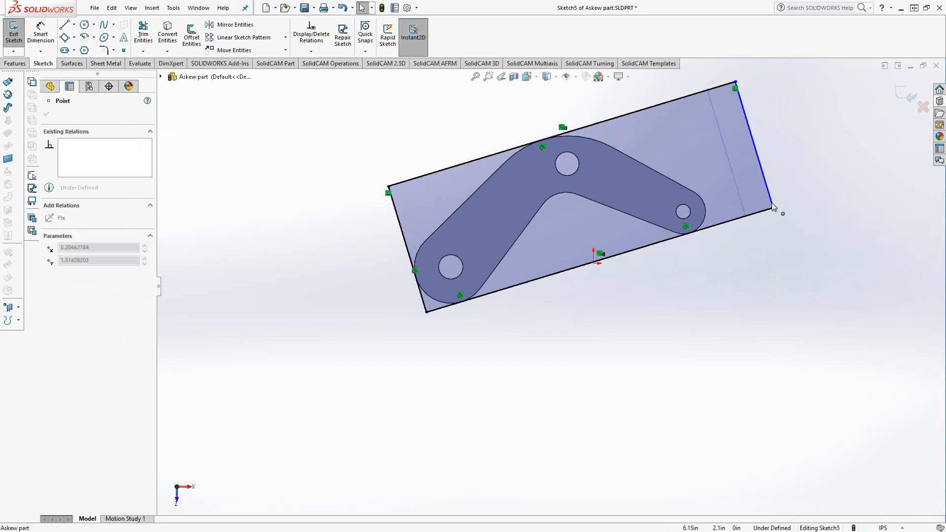
pyautogui.click(753, 148)
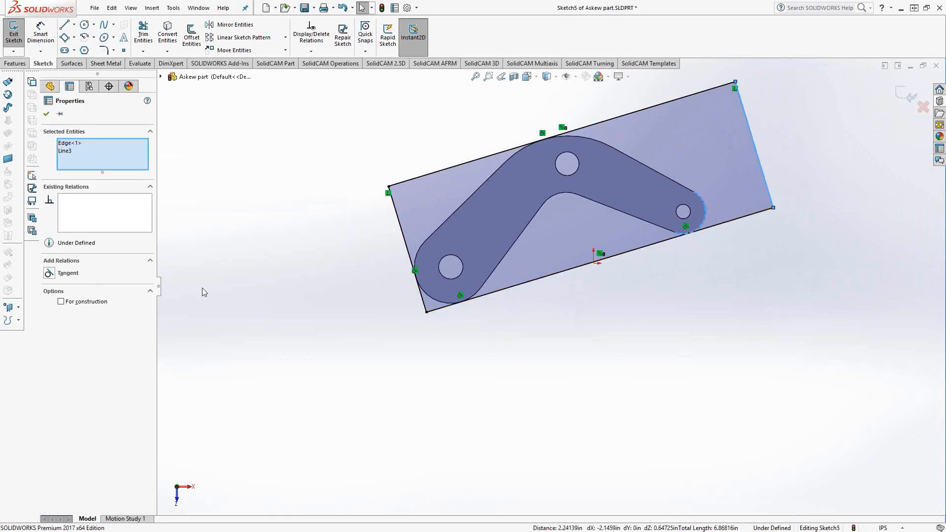
pyautogui.click(68, 273)
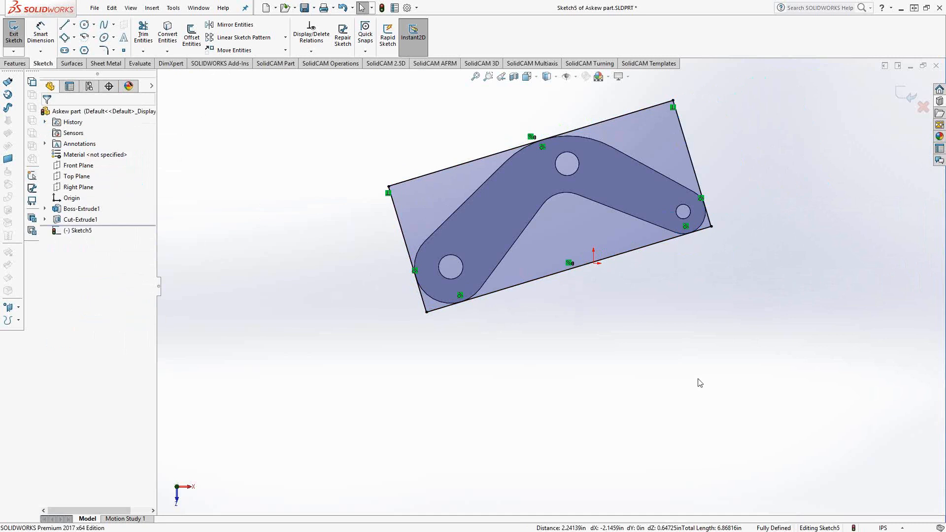
pyautogui.moveTo(711, 374)
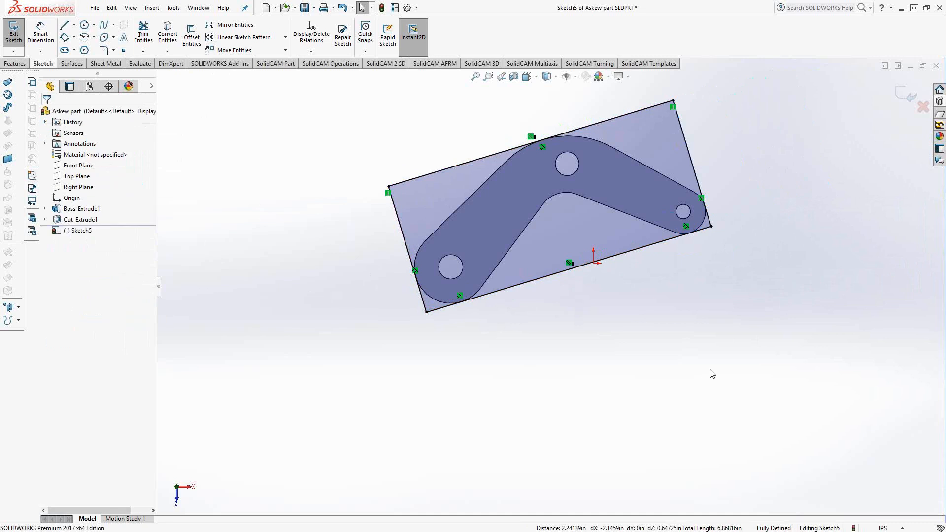
pyautogui.moveTo(675, 303)
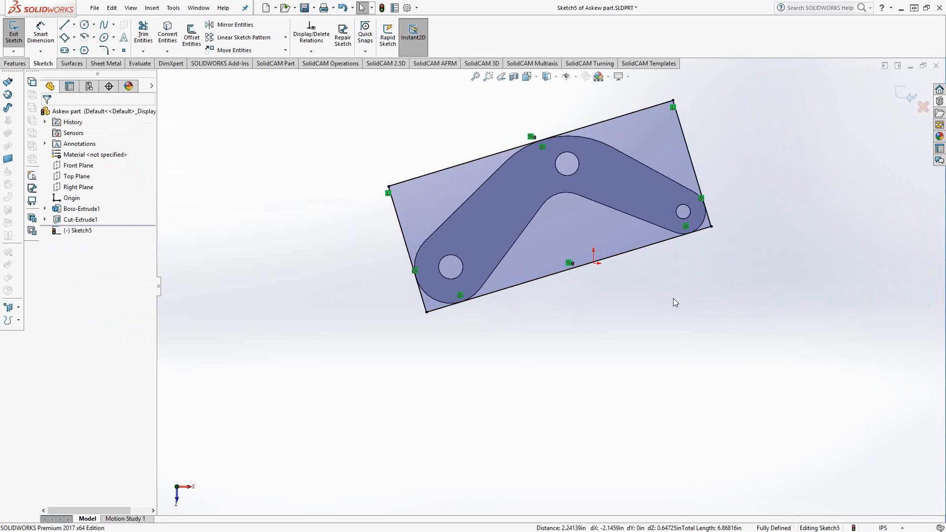
pyautogui.moveTo(673, 314)
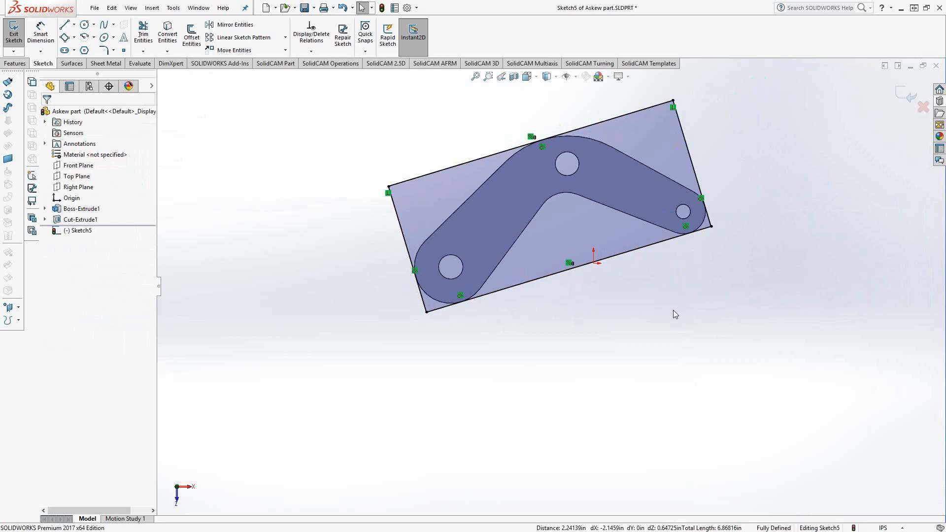
pyautogui.moveTo(608, 397)
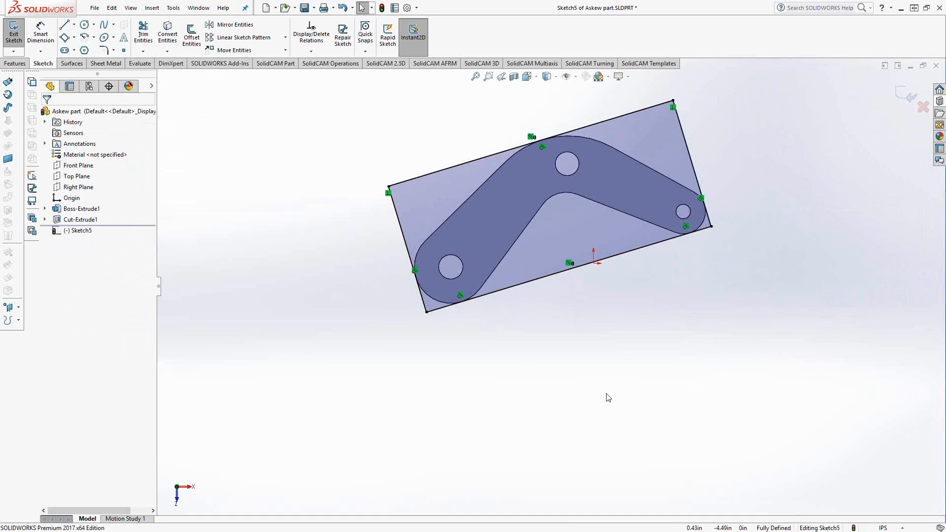
pyautogui.moveTo(560, 340)
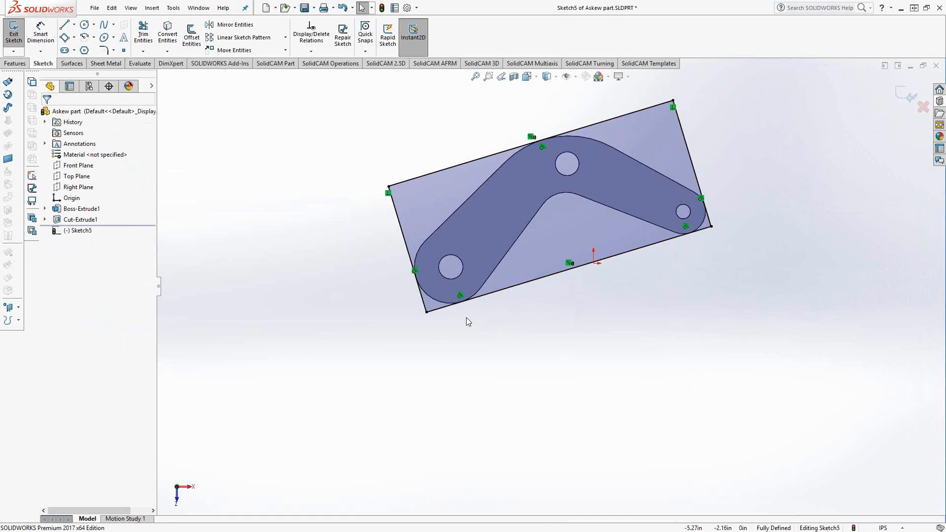
pyautogui.moveTo(527, 292)
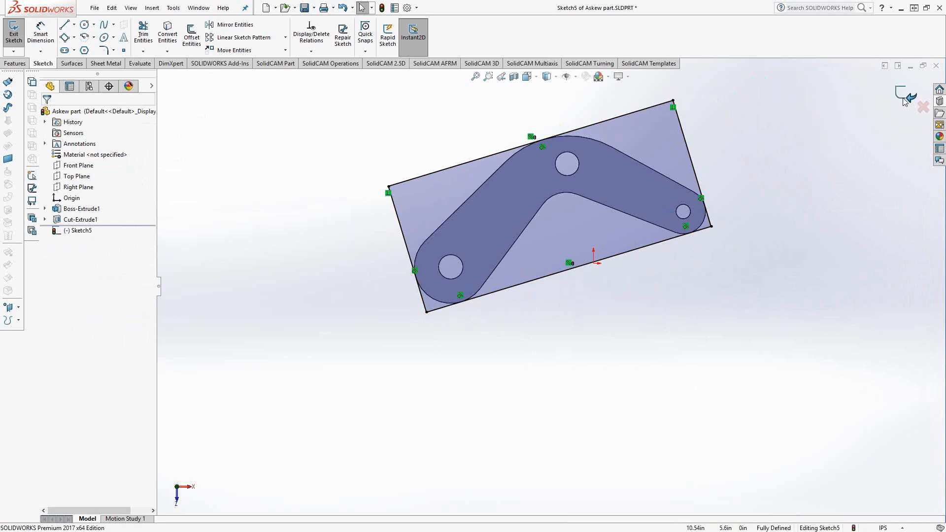
# Step: Exit the stock sketch and start a new SolidCAM Milling part from the Tools menu
pyautogui.click(13, 31)
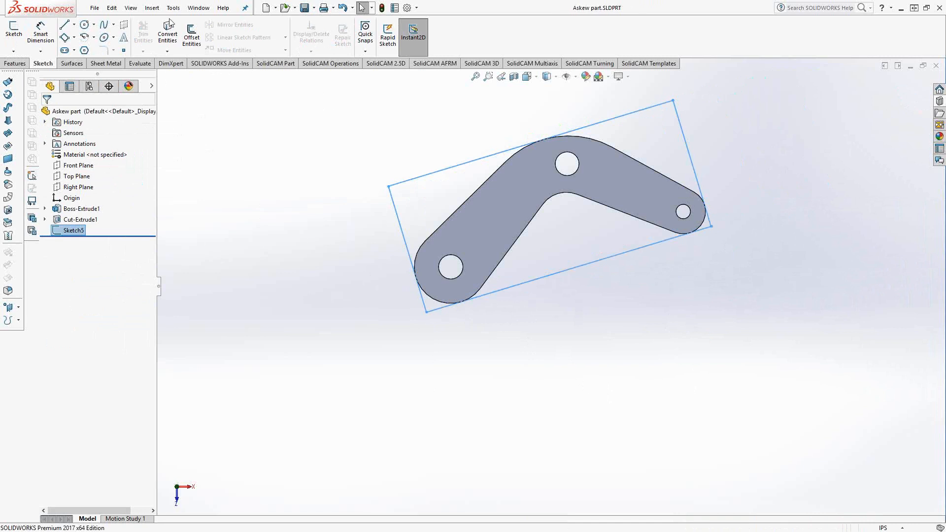
pyautogui.click(173, 8)
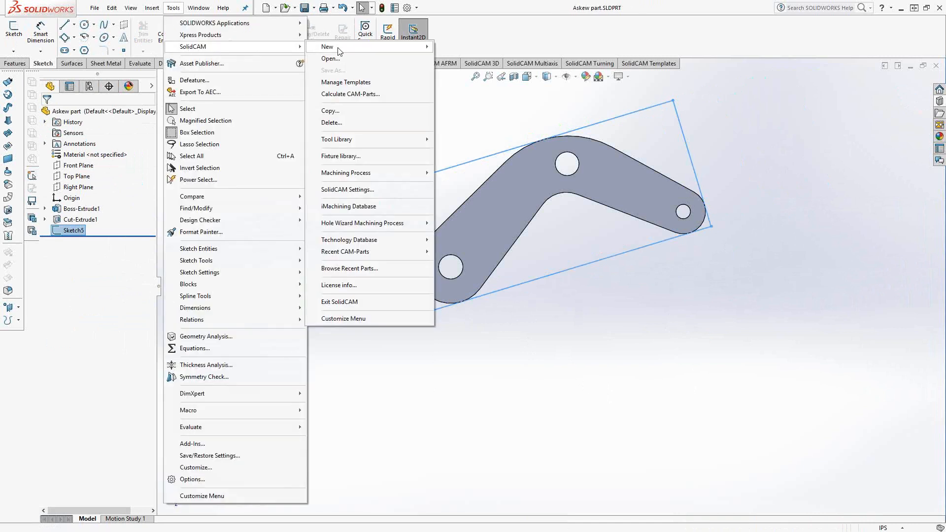
pyautogui.click(326, 47)
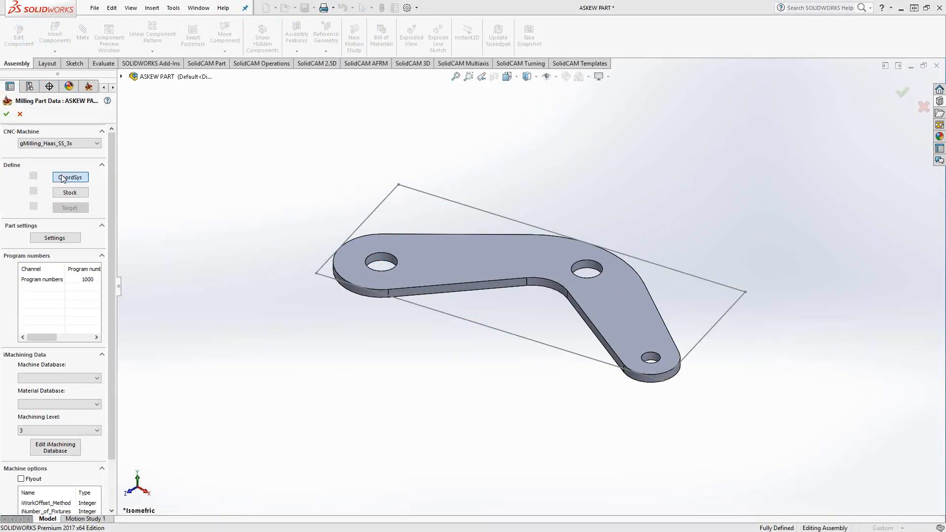
# Step: Define the CoordSys from the bracket's top face and orbit to inspect it
pyautogui.click(69, 177)
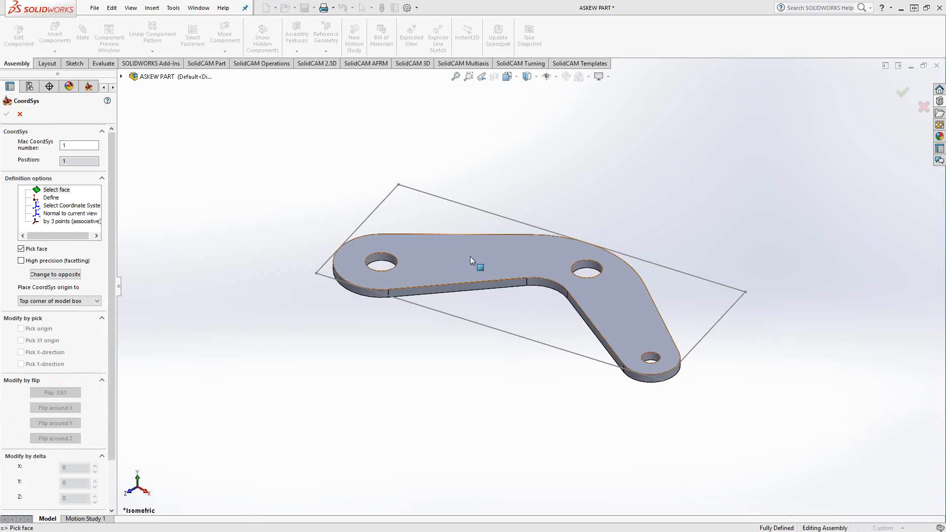
pyautogui.click(56, 189)
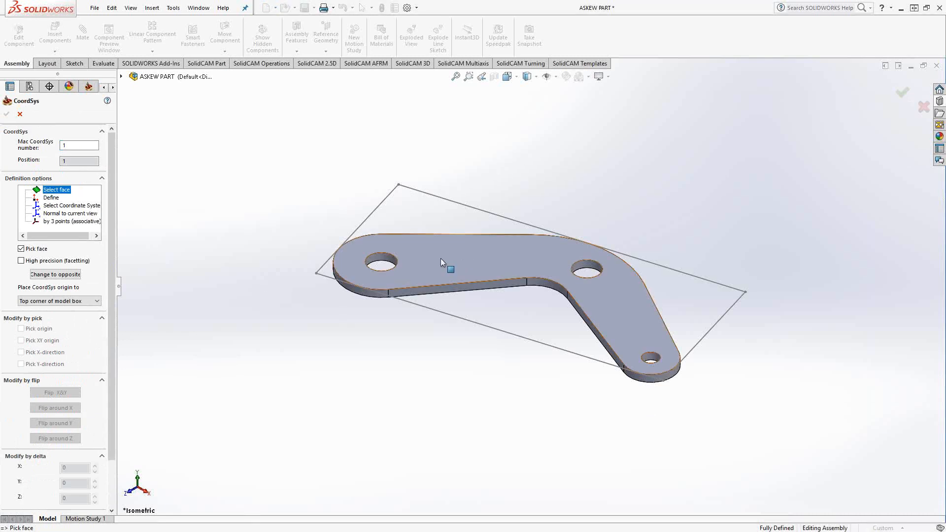
pyautogui.click(440, 262)
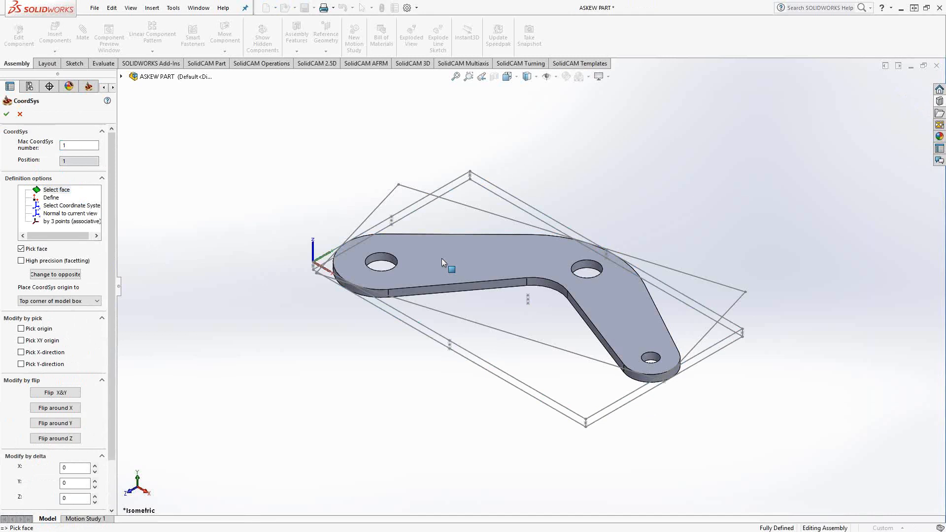
pyautogui.moveTo(443, 262); pyautogui.dragTo(468, 292)
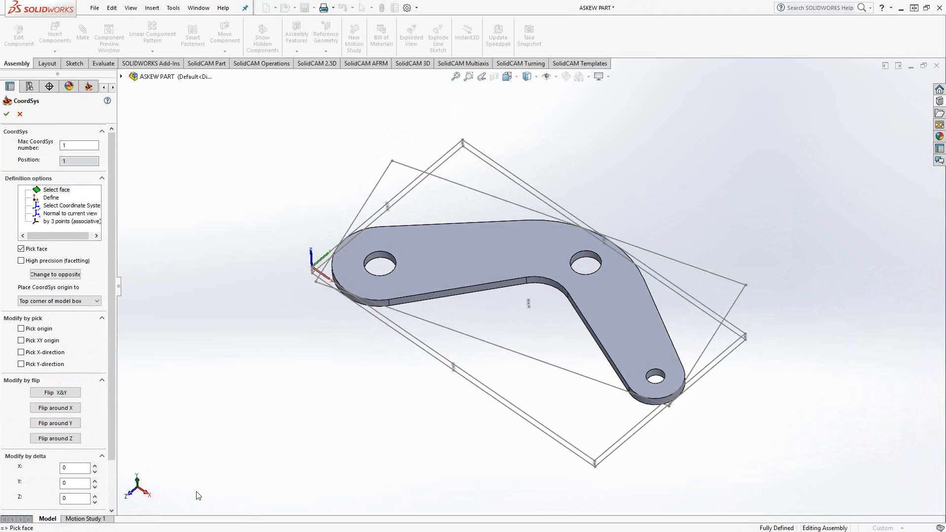
pyautogui.moveTo(167, 498)
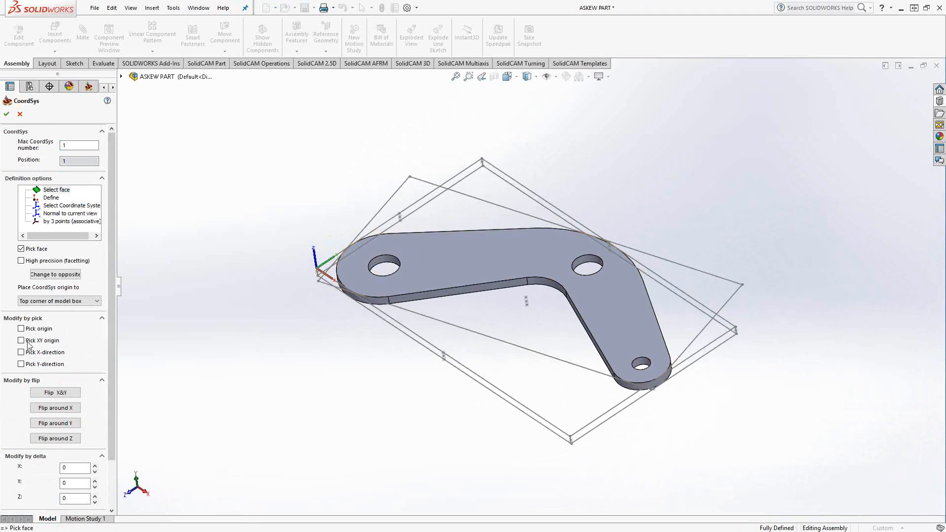
pyautogui.moveTo(22, 328)
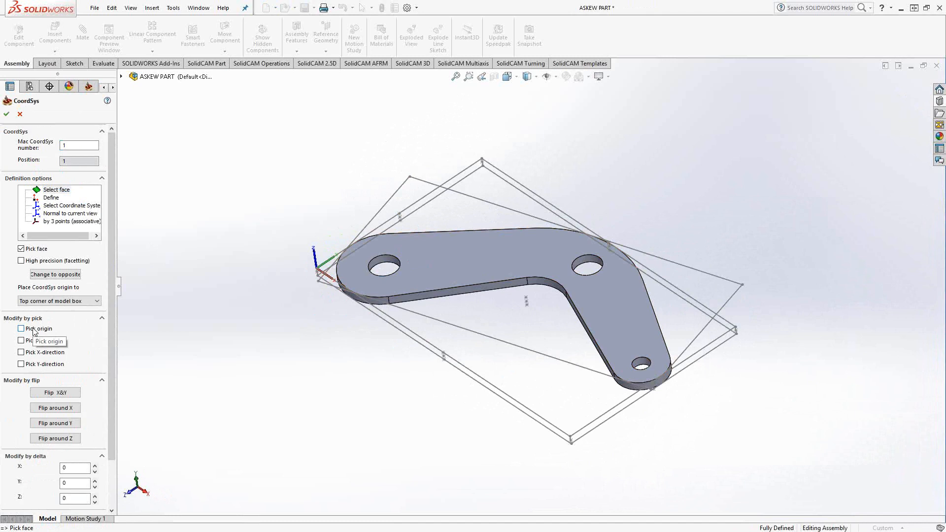
# Step: Move the origin to the stock rectangle's top corner, aim X along its edge, and accept the coordinate system
pyautogui.click(20, 329)
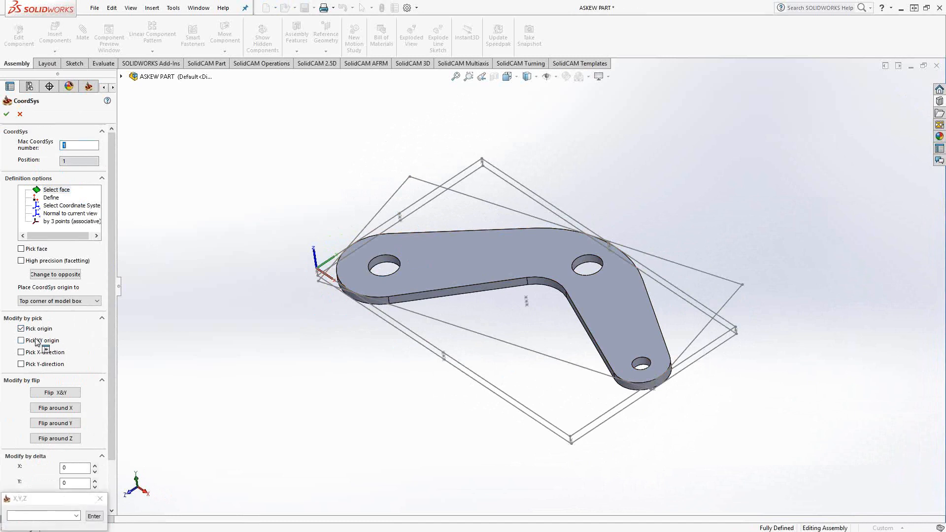
pyautogui.click(412, 182)
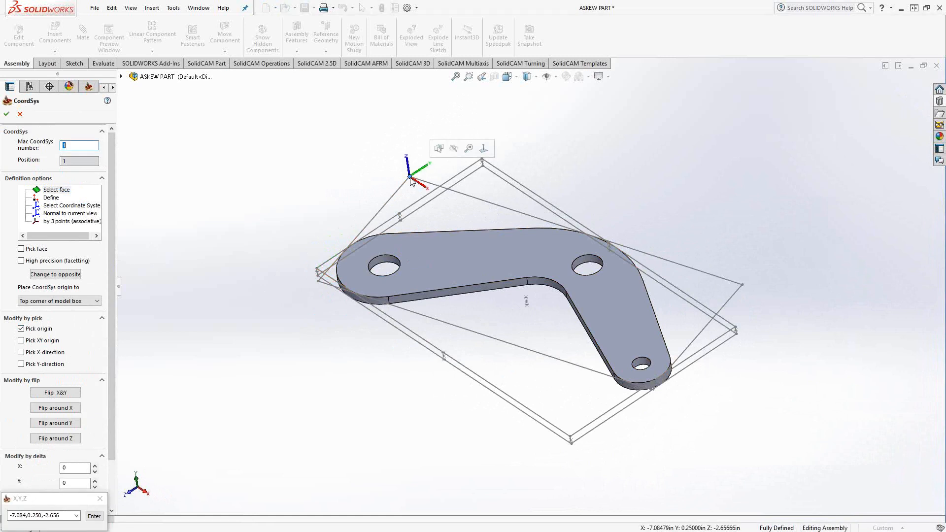
pyautogui.moveTo(268, 287)
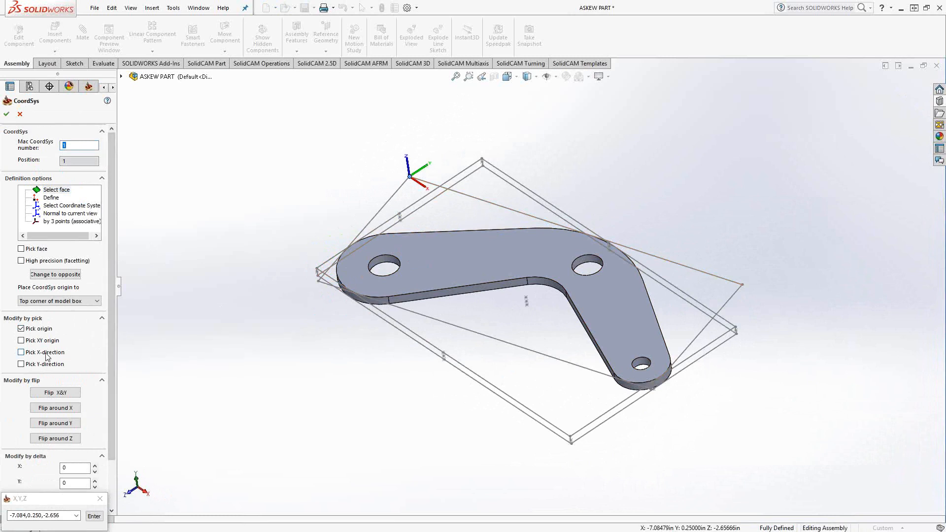
pyautogui.click(21, 352)
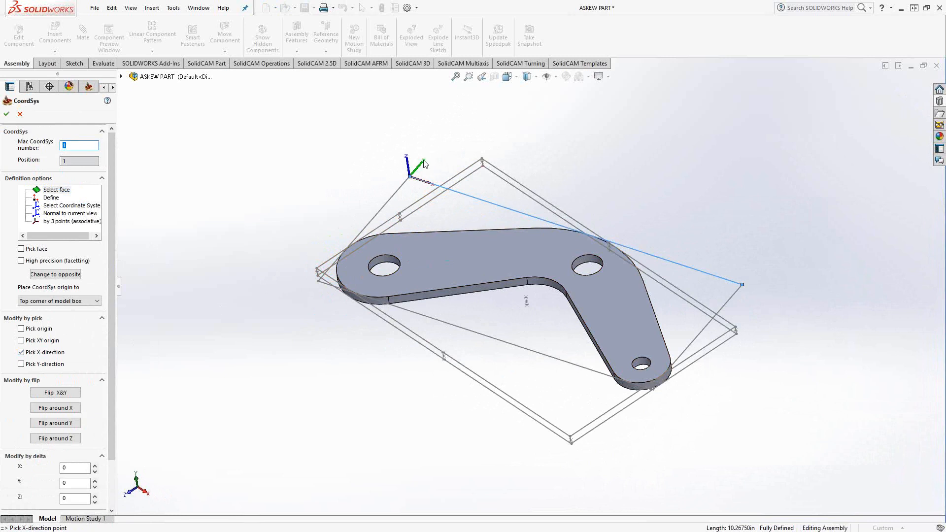
pyautogui.moveTo(367, 208)
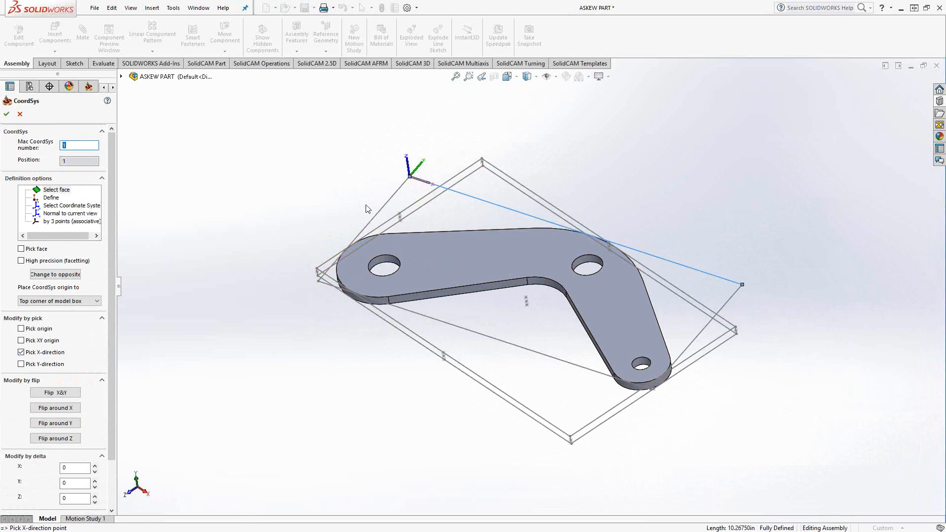
pyautogui.click(234, 237)
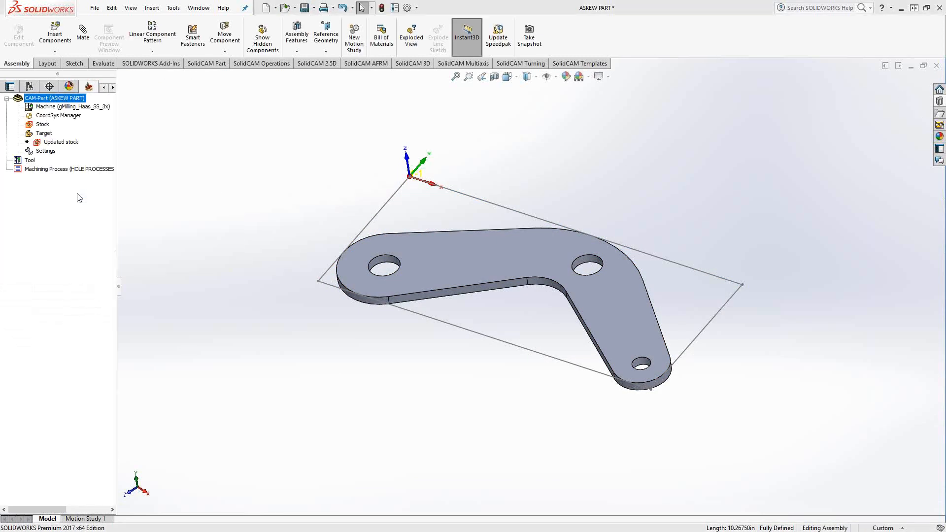
# Step: Open the SolidCAM stock definition from the CAM tree
pyautogui.doubleClick(43, 124)
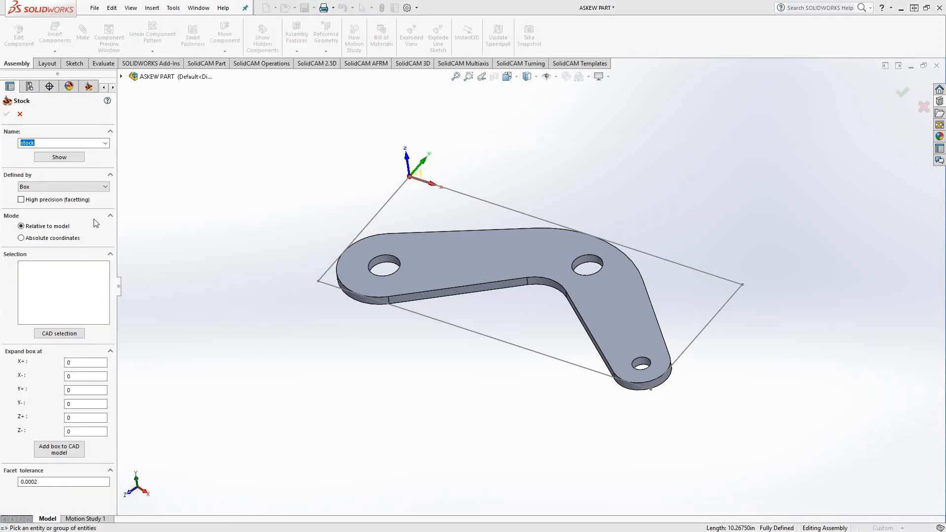
pyautogui.moveTo(123, 338)
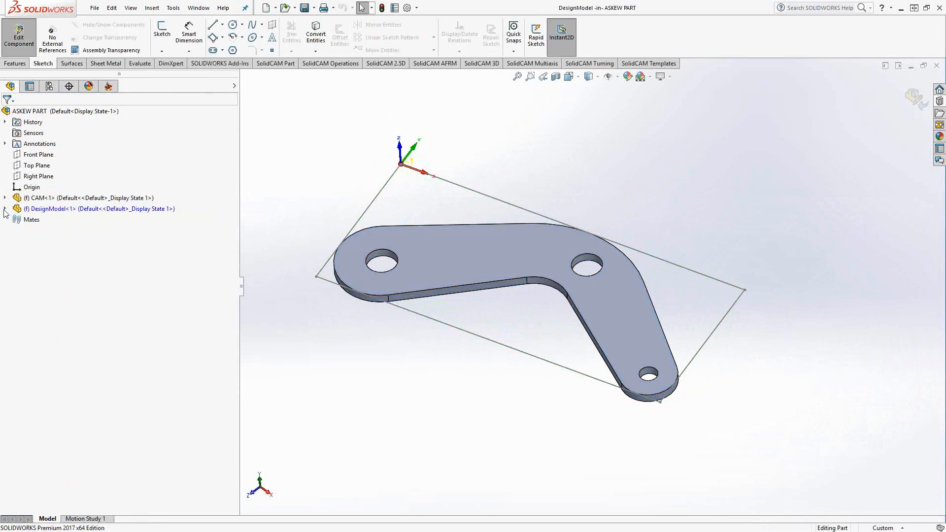
# Step: Expand DesignModel's features and select Sketch5, the stock rectangle, ready for a solid feature
pyautogui.click(5, 208)
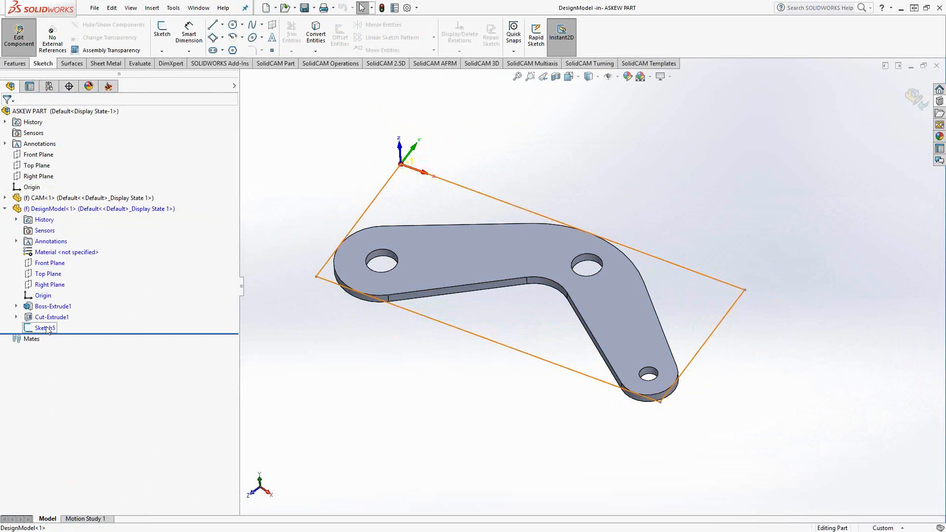
pyautogui.click(46, 327)
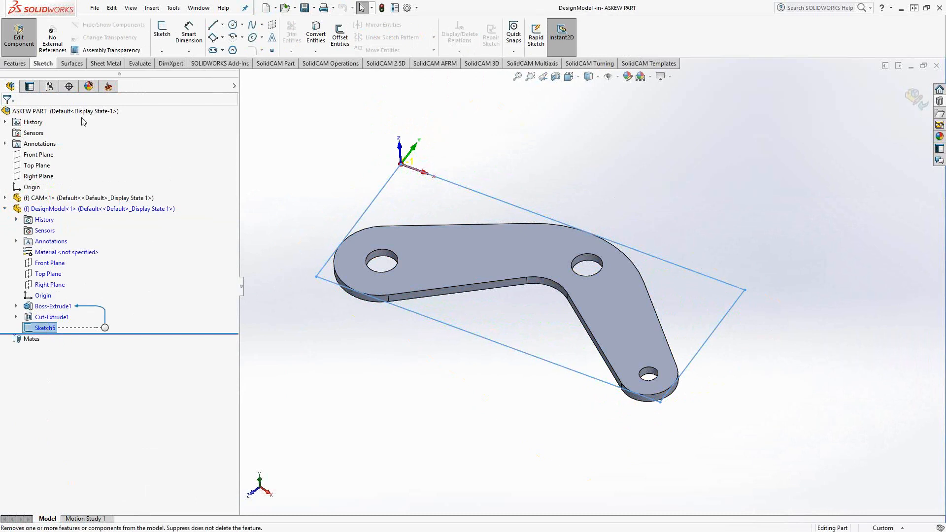
pyautogui.click(14, 63)
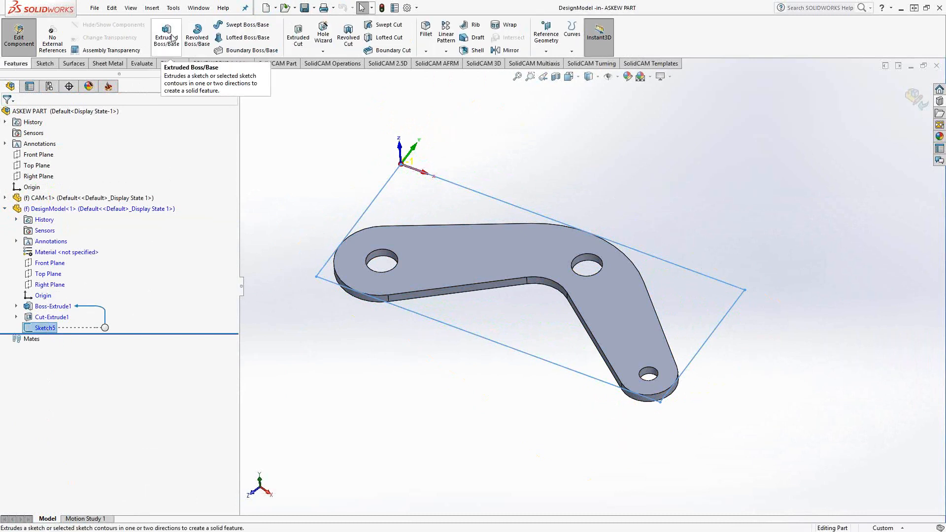
# Step: Boss-extrude the stock rectangle 1.00 in blind into a solid block enclosing the bracket
pyautogui.click(165, 37)
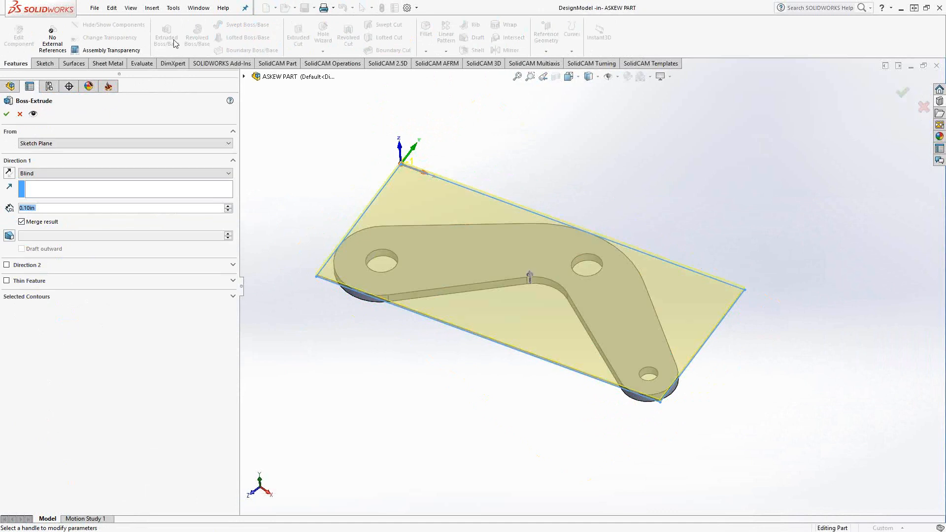
pyautogui.click(125, 173)
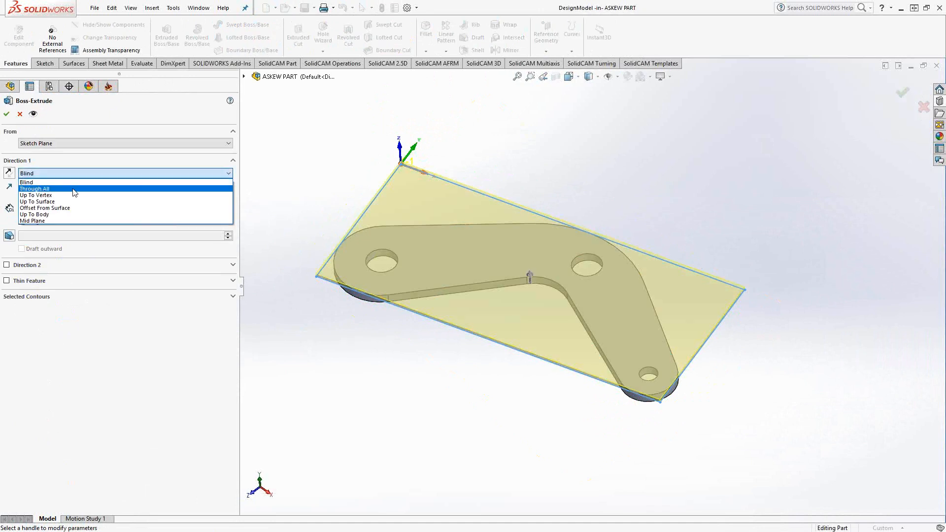
pyautogui.click(35, 188)
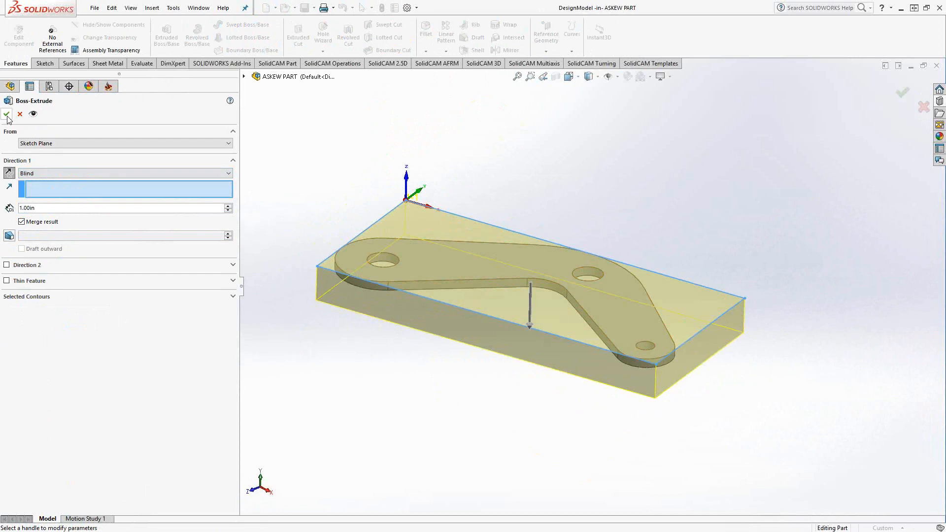
pyautogui.moveTo(71, 230)
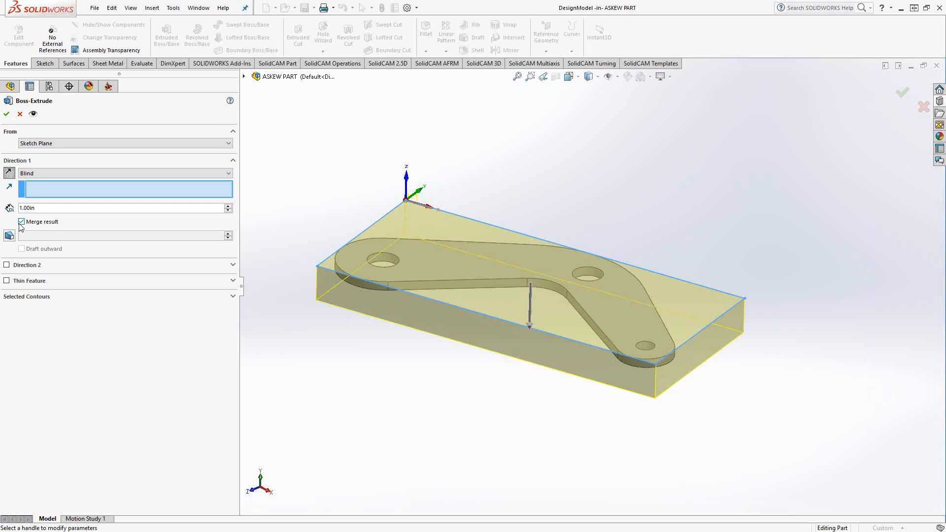
pyautogui.click(21, 222)
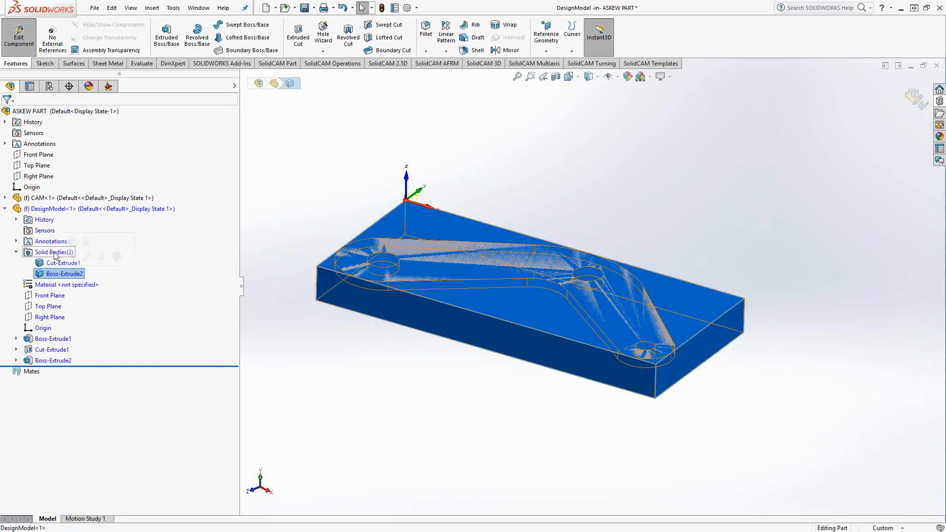
# Step: Bring up body options for the Boss-Extrude2 block body under Solid Bodies
pyautogui.rightClick(63, 273)
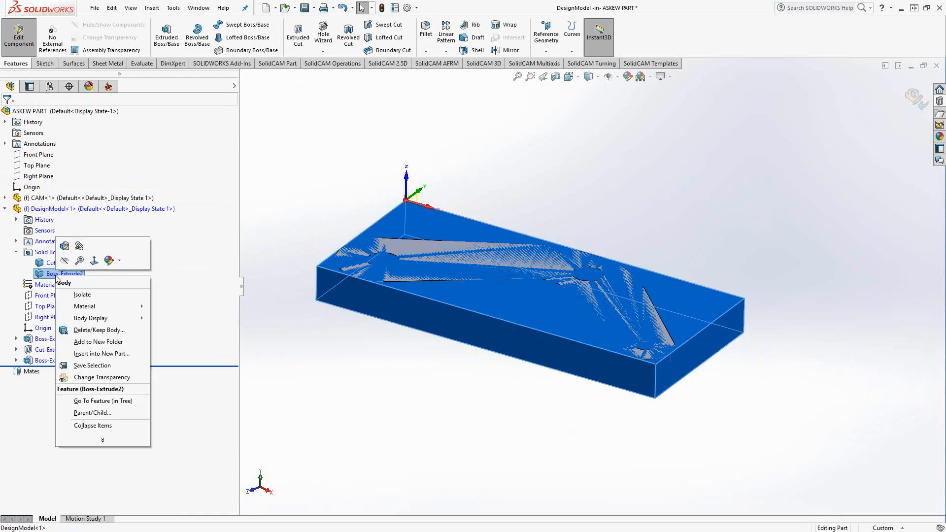
pyautogui.moveTo(108, 367)
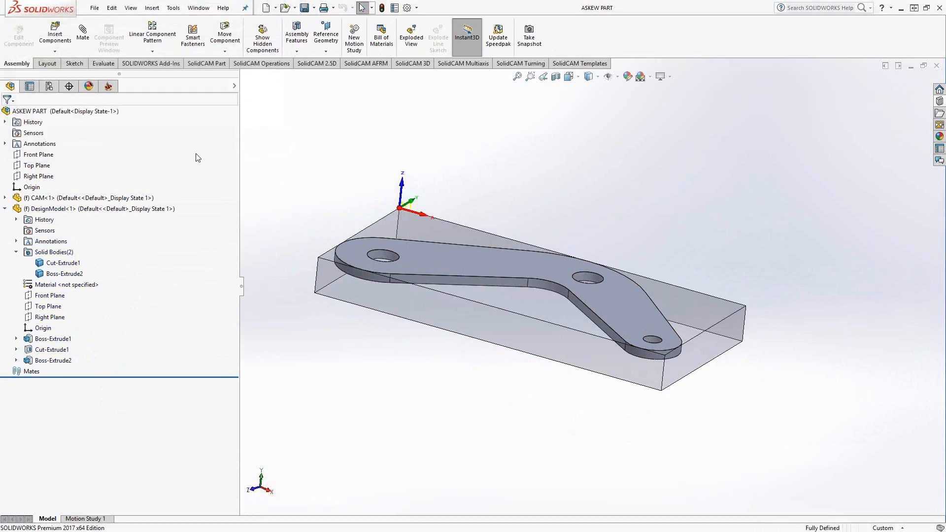
# Step: In the SolidCAM Manager, define the CAM part's stock by the 3D block model
pyautogui.click(108, 86)
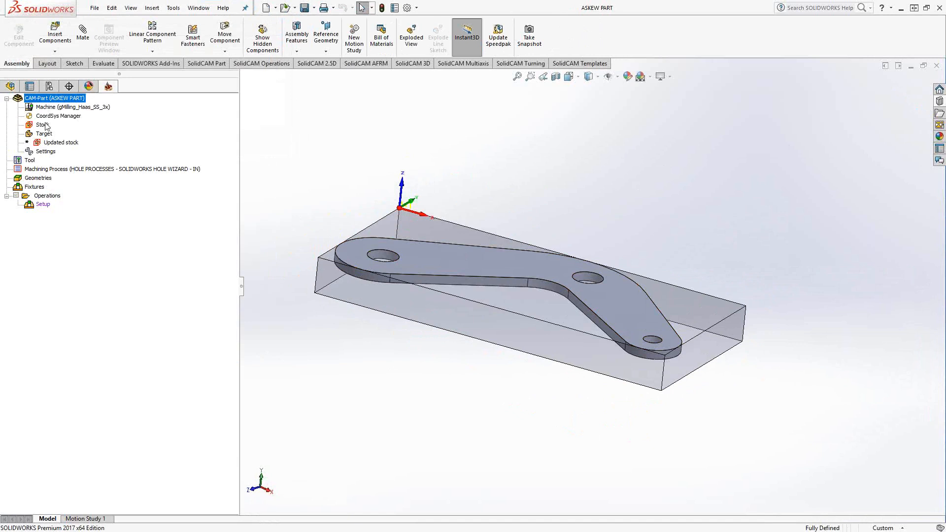
pyautogui.doubleClick(42, 124)
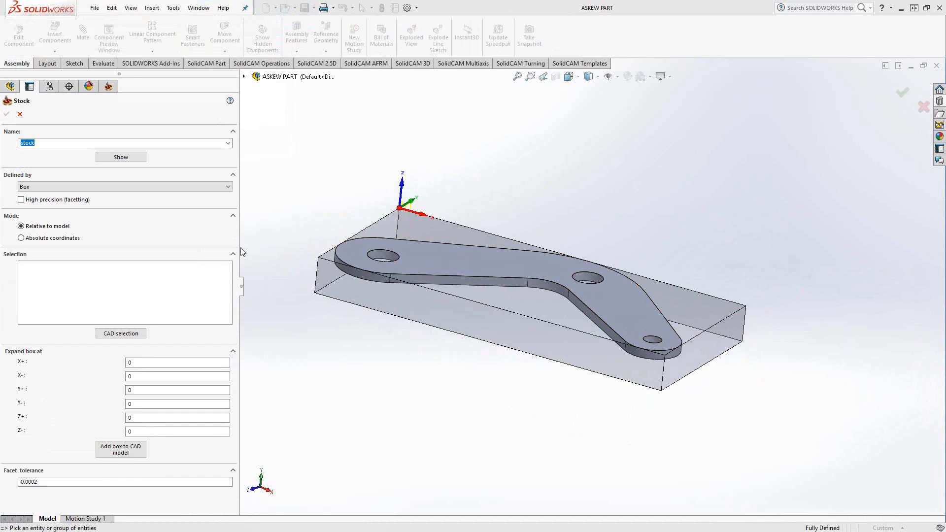
pyautogui.click(124, 186)
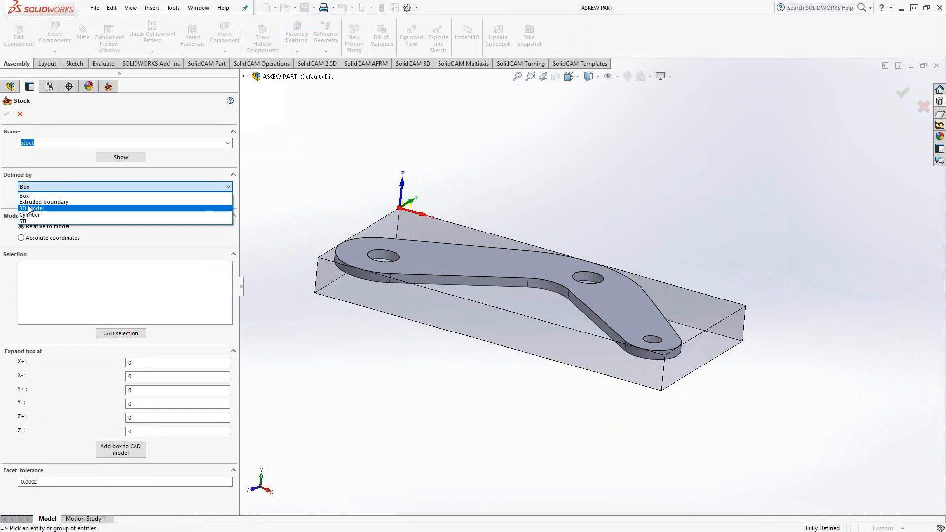
pyautogui.click(33, 207)
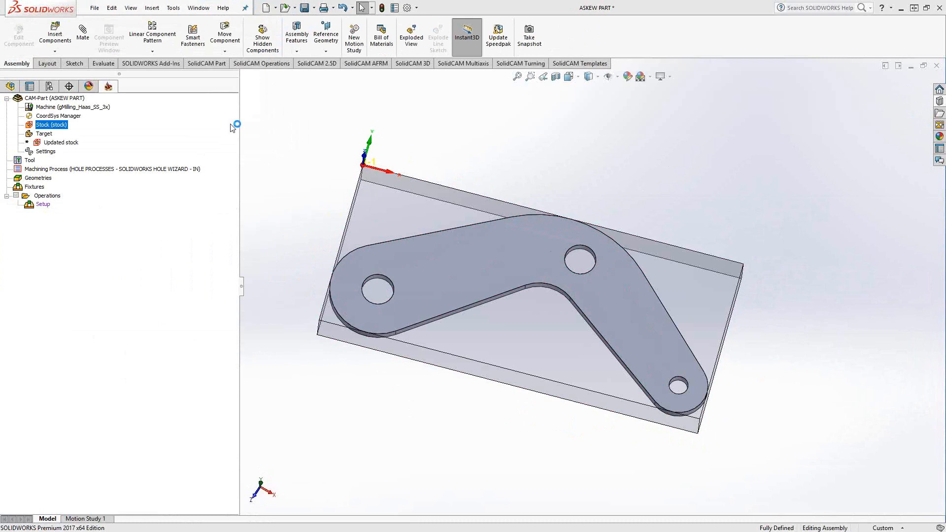
# Step: Close the CAM part from its context options
pyautogui.rightClick(53, 98)
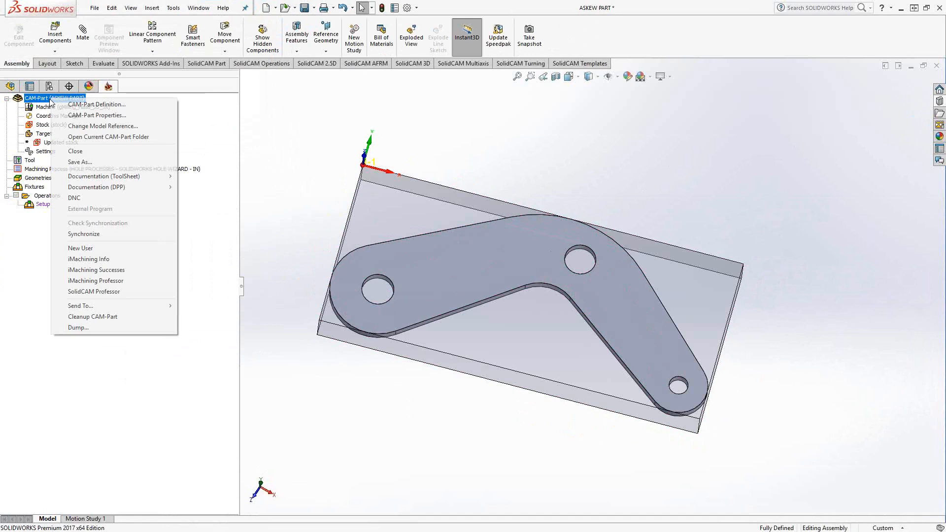
pyautogui.click(75, 151)
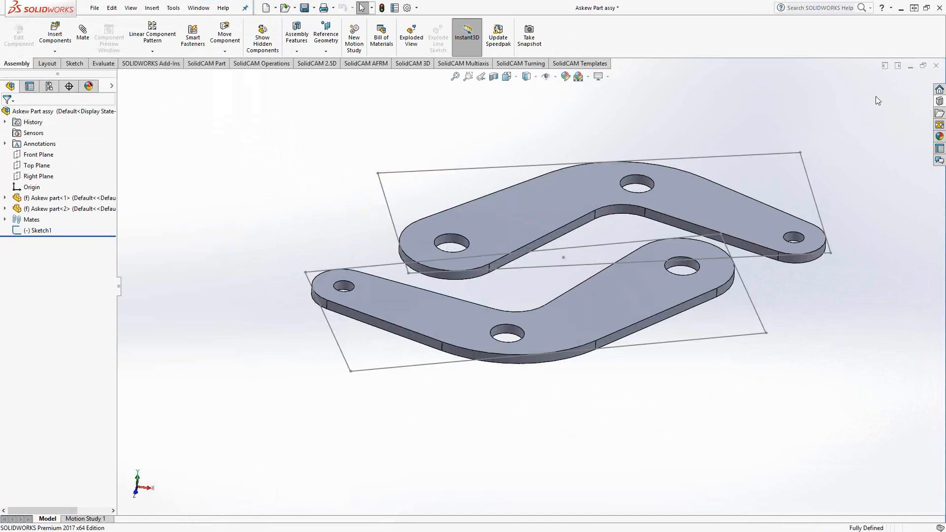
# Step: Close the two-bracket assembly and bring up the File > Open dialog
pyautogui.click(94, 7)
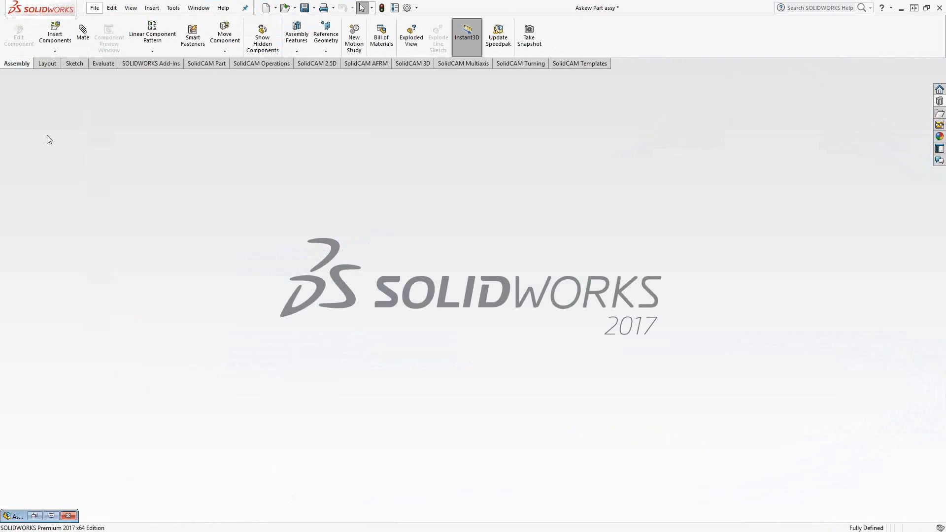
pyautogui.click(111, 7)
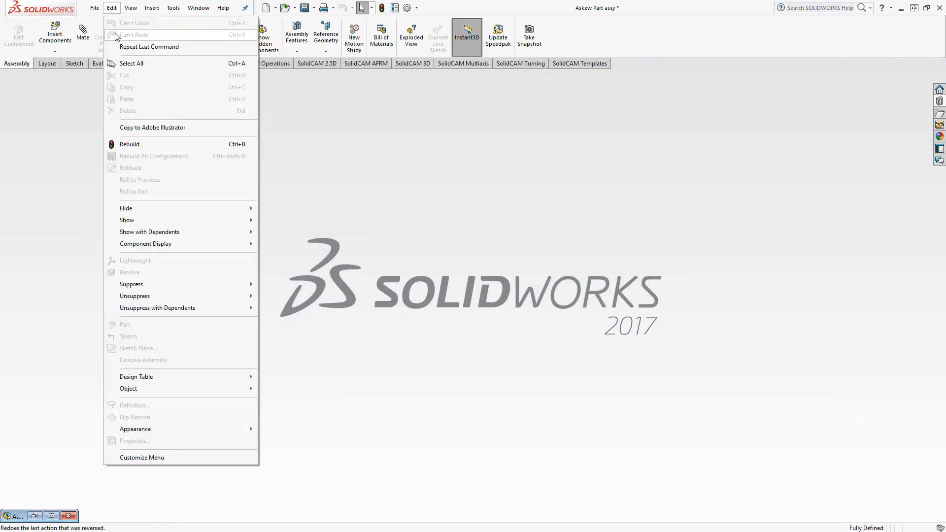
pyautogui.click(95, 8)
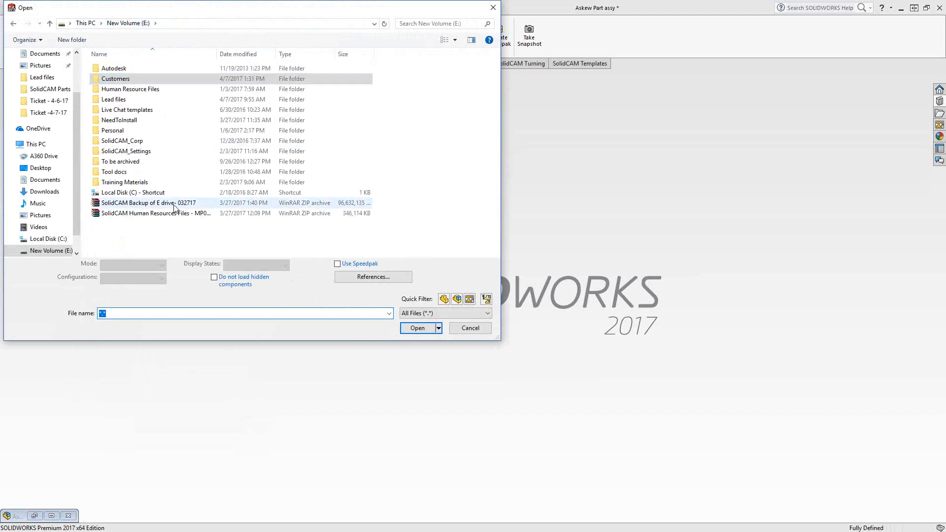
# Step: Browse Training Materials > Introductory Video Recordings to SolidCAM Parts and open Askew part.SLDPRT
pyautogui.doubleClick(125, 182)
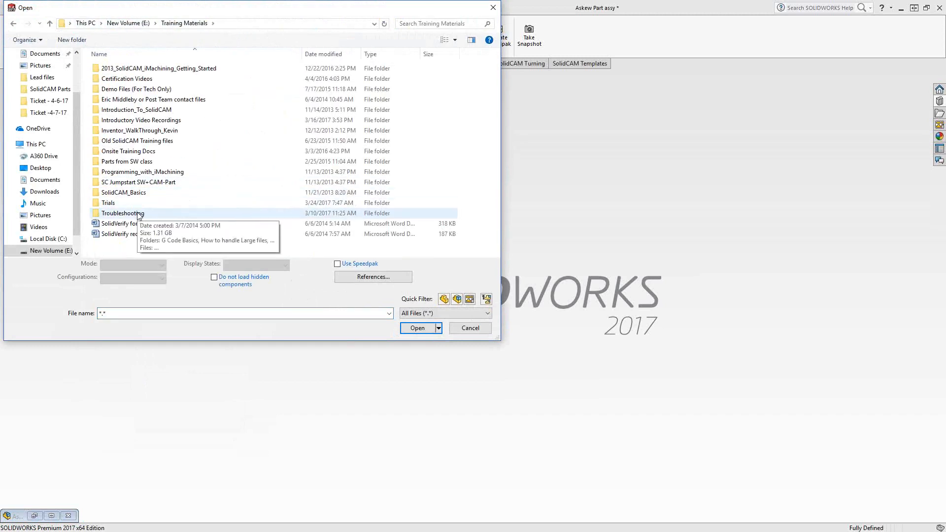
pyautogui.click(141, 119)
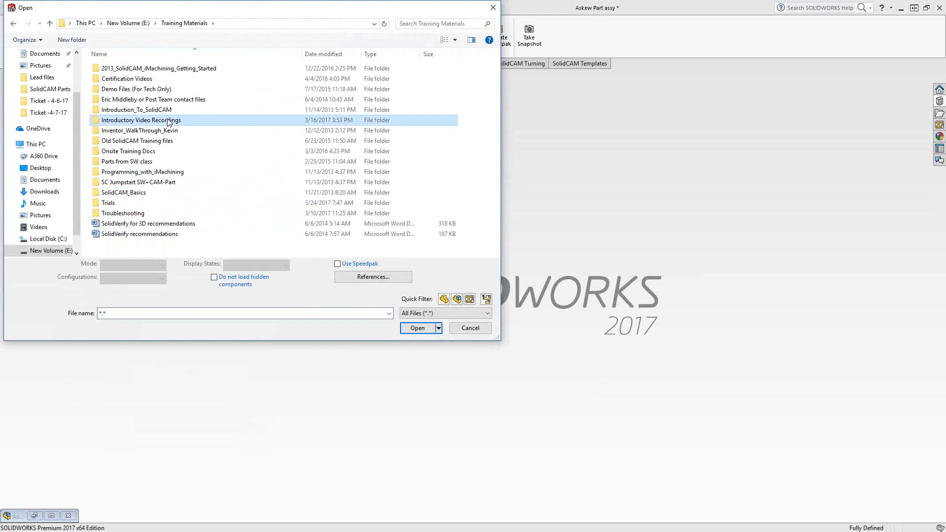
pyautogui.doubleClick(141, 120)
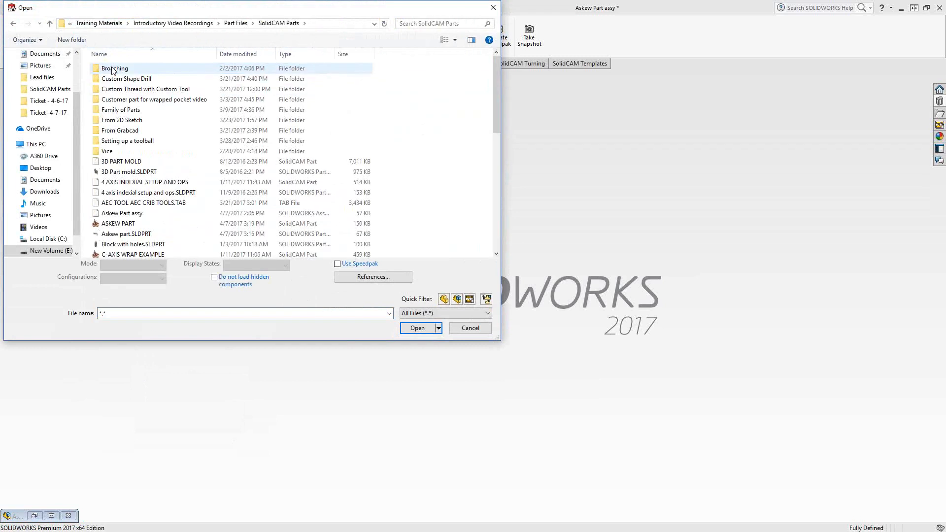
pyautogui.click(237, 53)
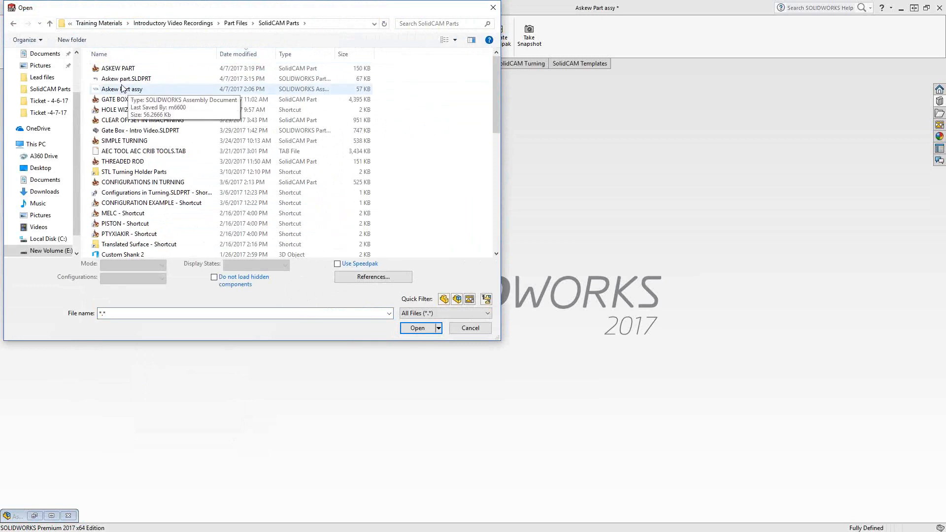
pyautogui.click(416, 327)
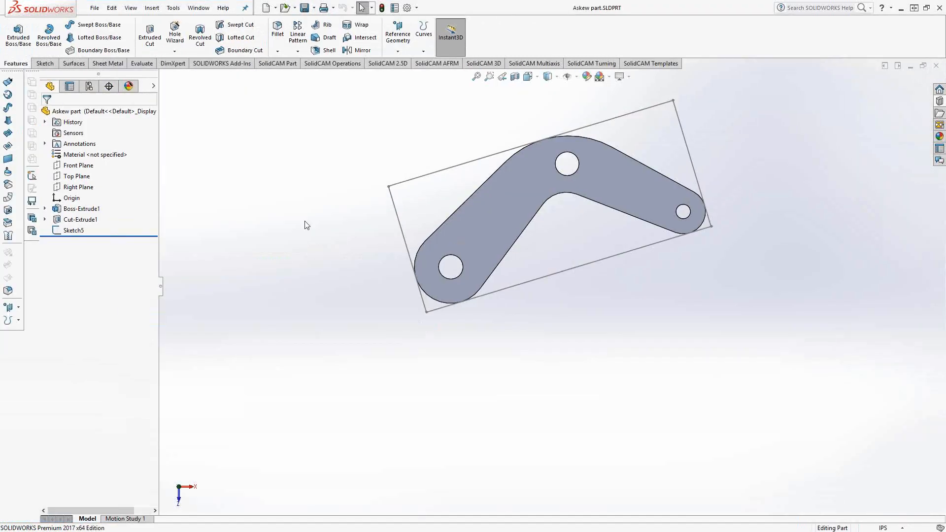
# Step: Edit Sketch5 and delete the Tangent6 relation via Display/Delete Relations
pyautogui.rightClick(72, 229)
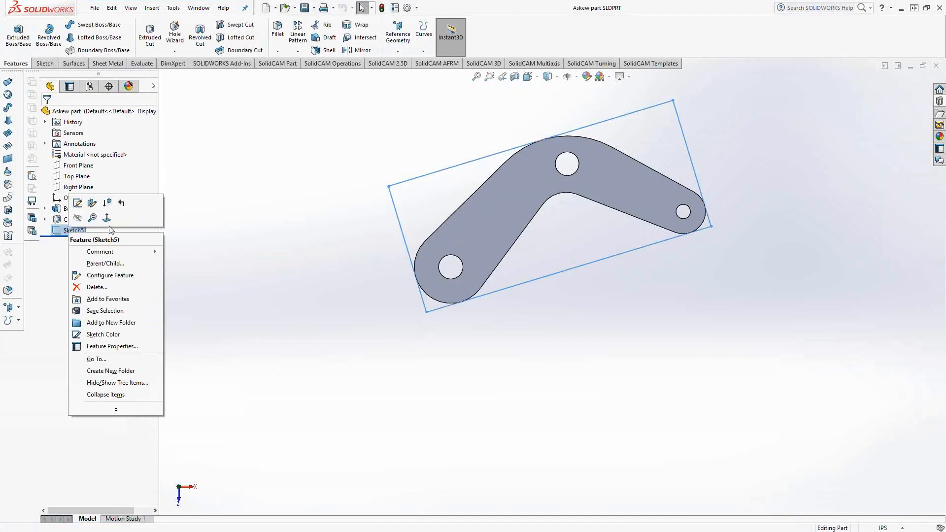
pyautogui.click(77, 203)
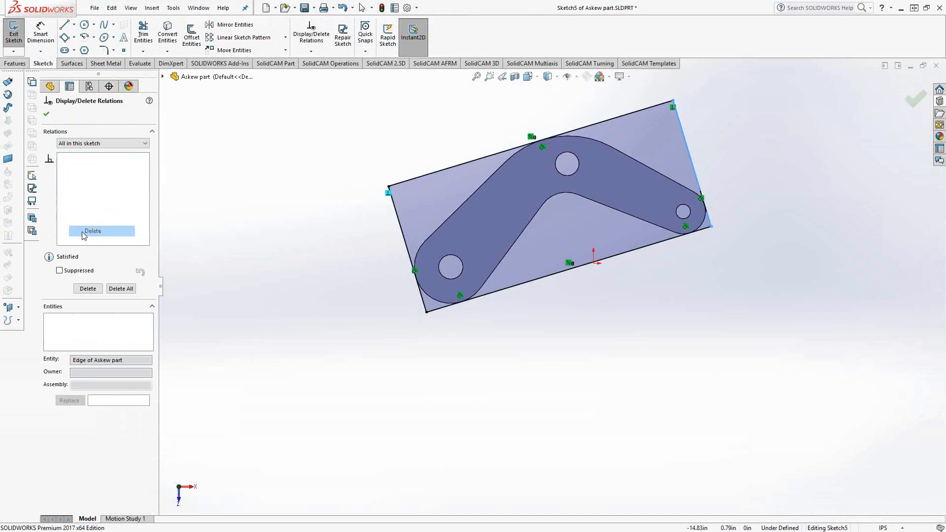
pyautogui.click(77, 158)
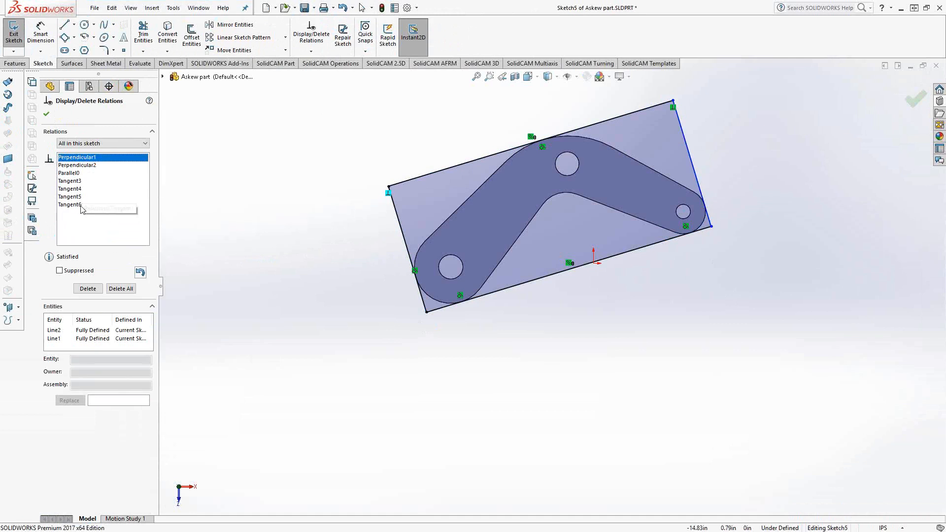
pyautogui.rightClick(70, 205)
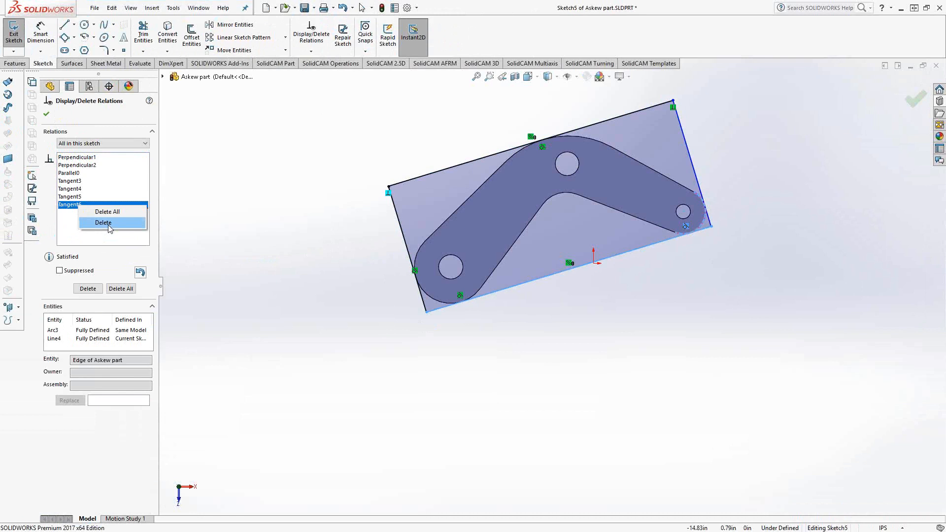
pyautogui.click(104, 223)
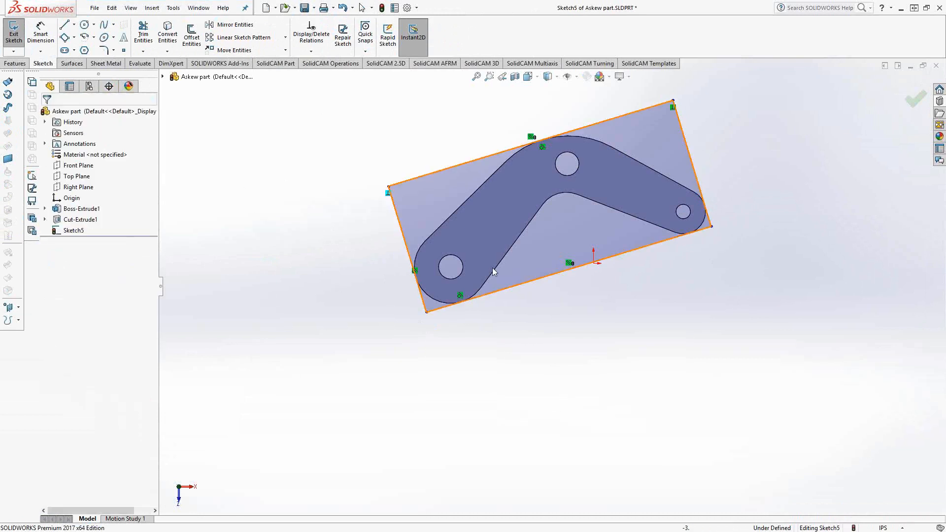
# Step: Drag a corner to rotate the freed stock rectangle to a new tilt around the bracket
pyautogui.click(741, 231)
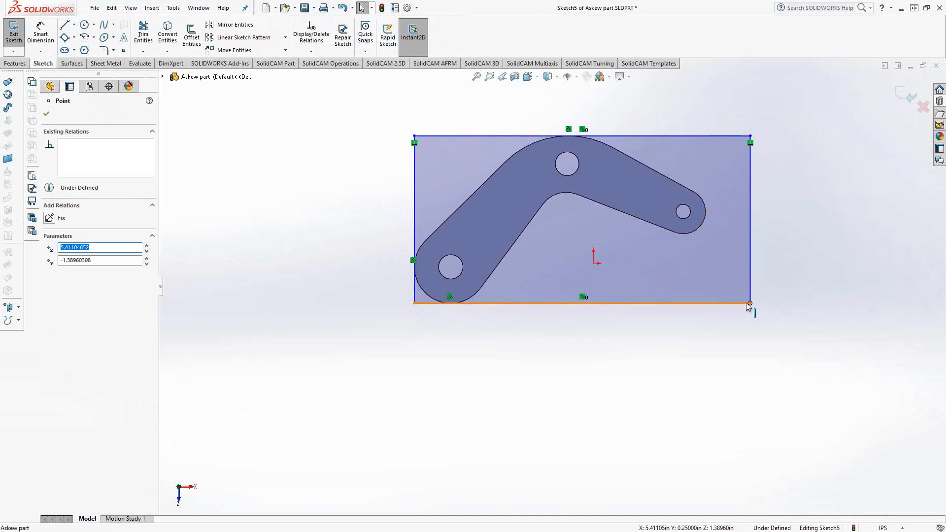
pyautogui.moveTo(748, 303); pyautogui.dragTo(778, 204)
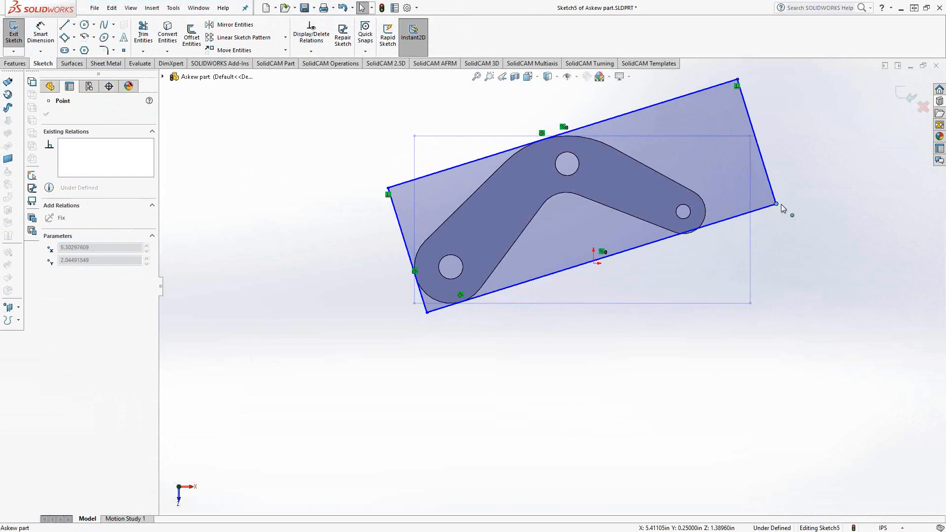
pyautogui.moveTo(778, 205); pyautogui.dragTo(715, 416)
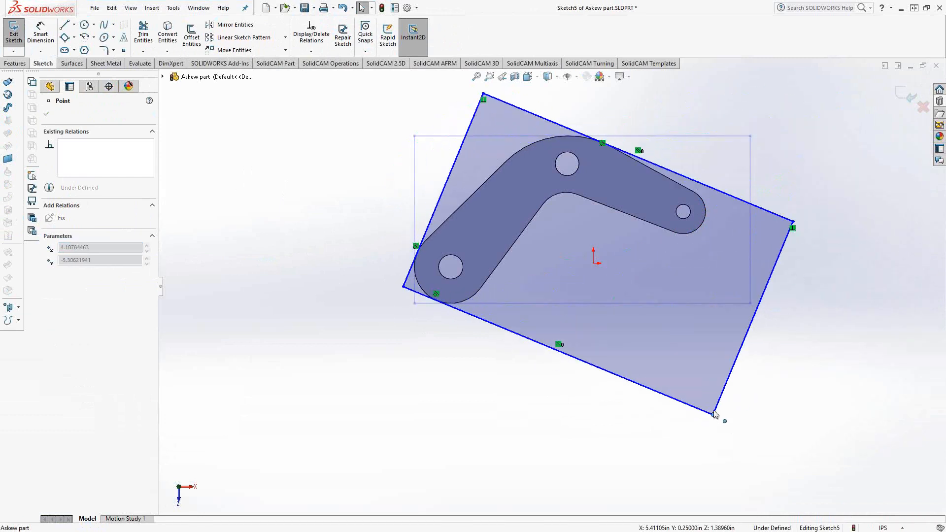
pyautogui.moveTo(715, 414); pyautogui.dragTo(784, 272)
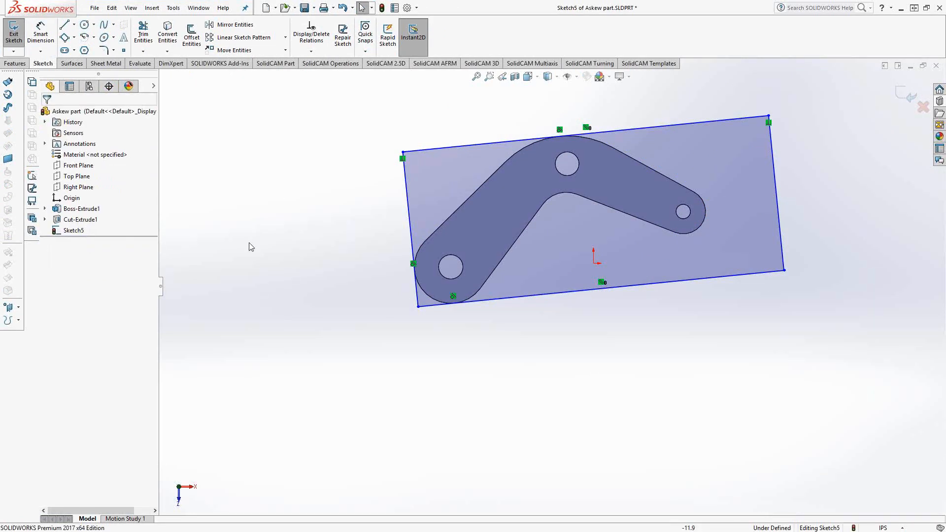
pyautogui.moveTo(213, 139)
pyautogui.write('5.5')
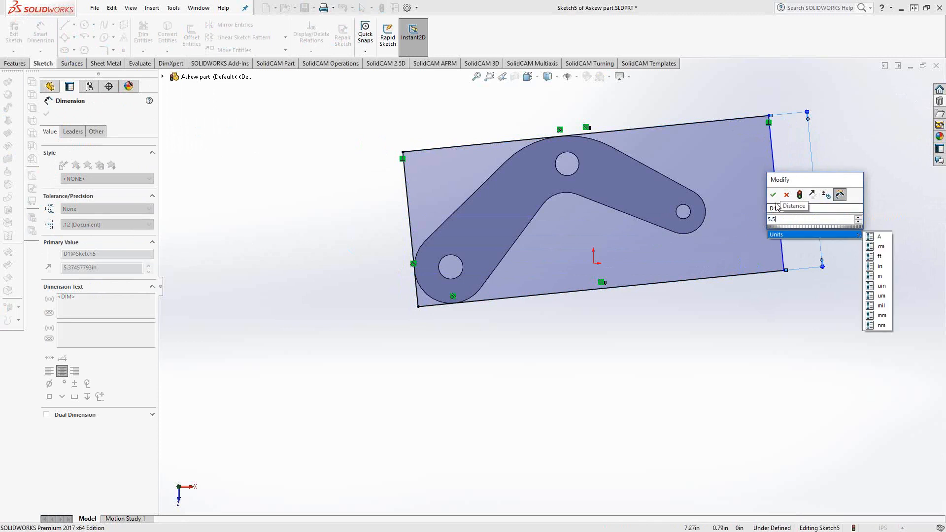
# Step: Dimension the rectangle's right edge to 5.50 in, then pull its lower-right corner inward toward the bracket
pyautogui.click(773, 194)
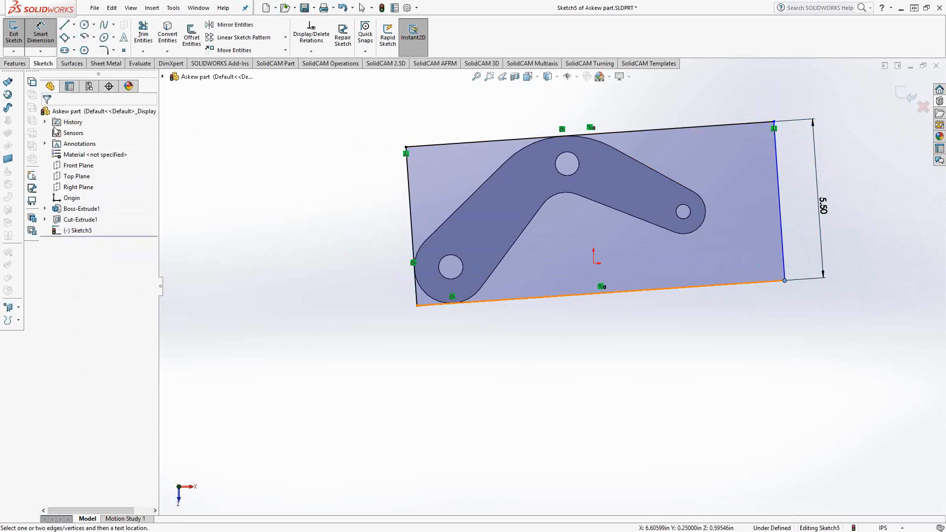
pyautogui.moveTo(222, 210)
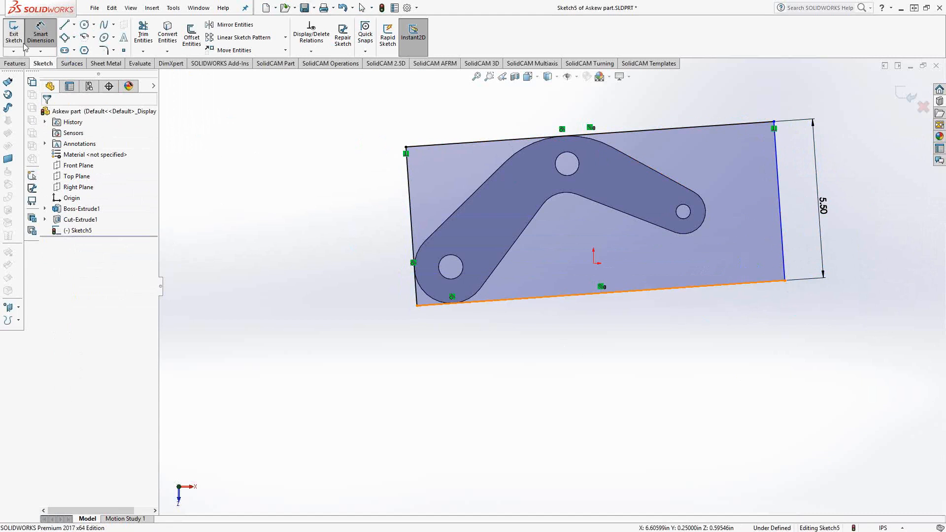
pyautogui.click(786, 278)
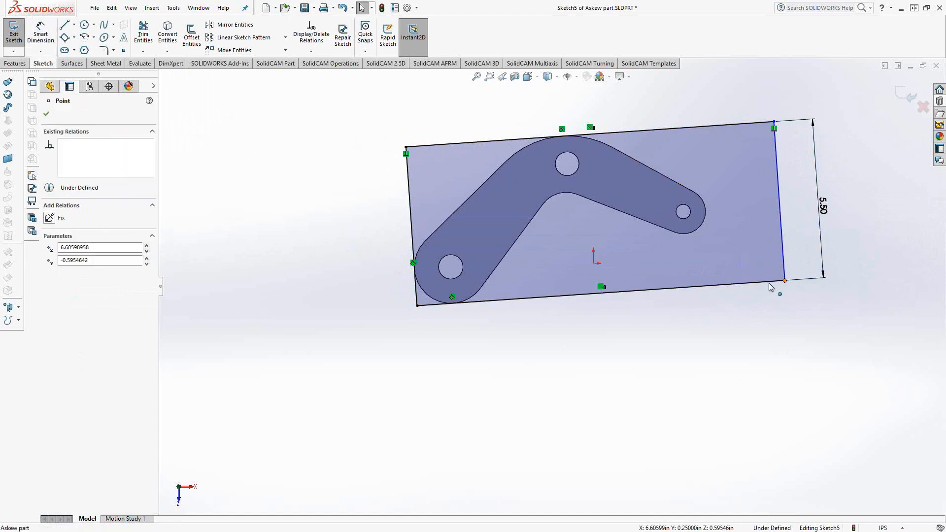
pyautogui.moveTo(784, 279); pyautogui.dragTo(766, 283)
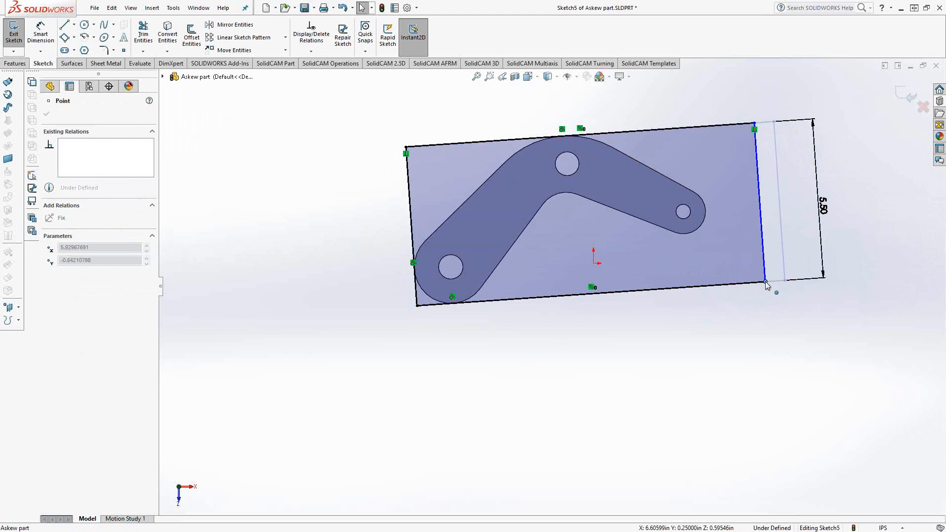
pyautogui.moveTo(766, 285); pyautogui.dragTo(767, 281)
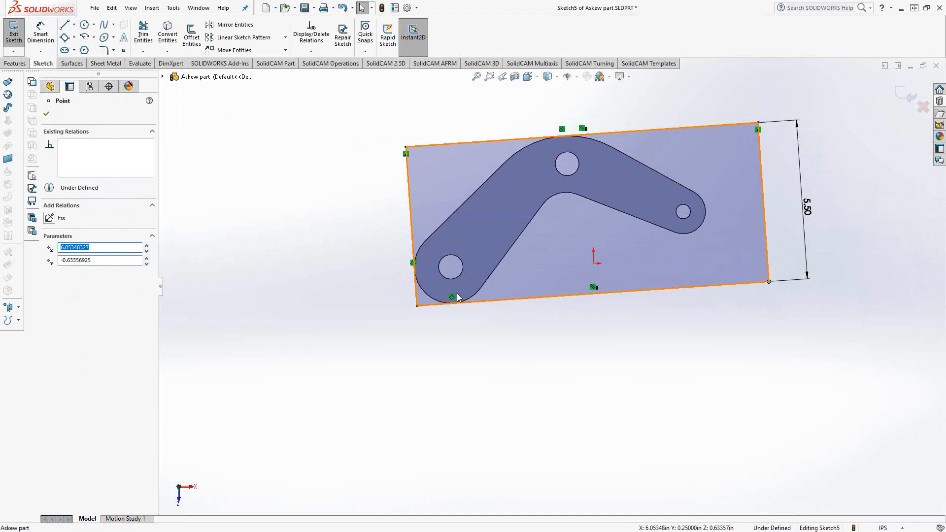
pyautogui.moveTo(593, 230)
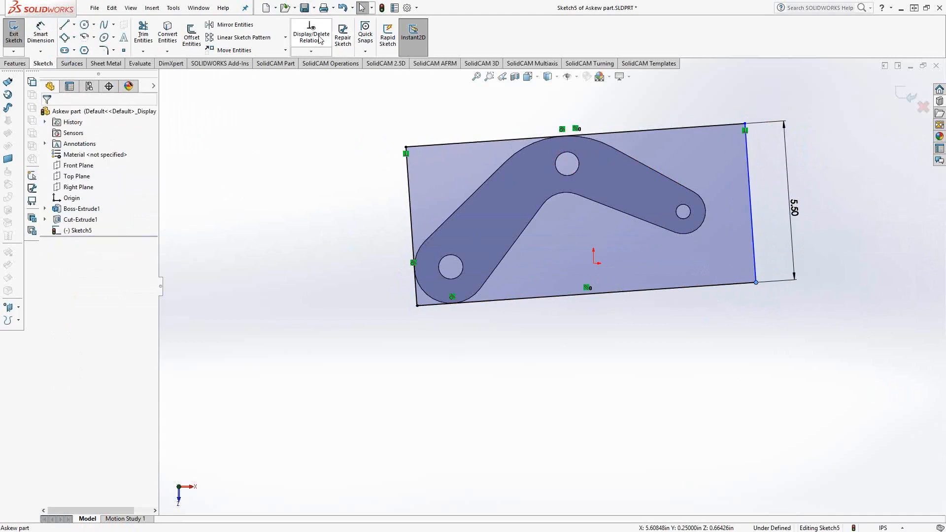
# Step: Delete the tangent and 5.50 distance relations, enlarging the rectangle clear of the bracket
pyautogui.click(310, 33)
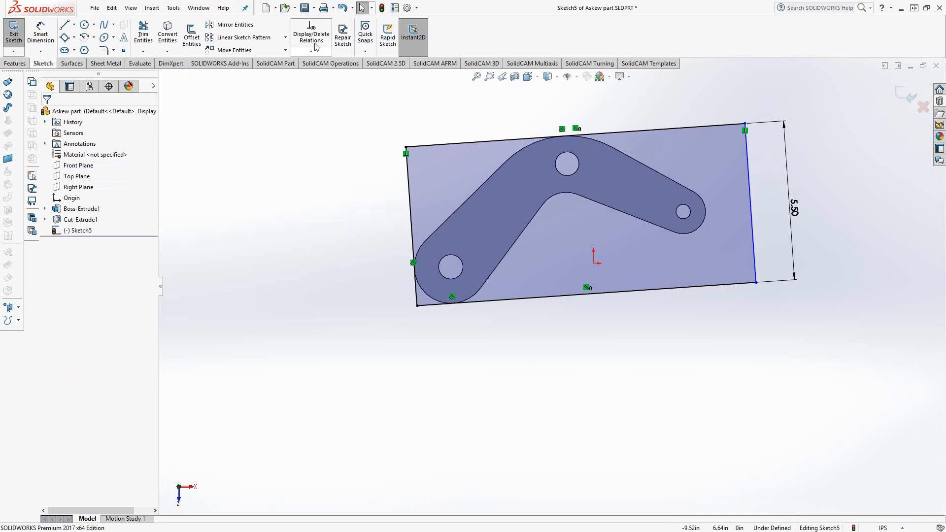
pyautogui.click(310, 33)
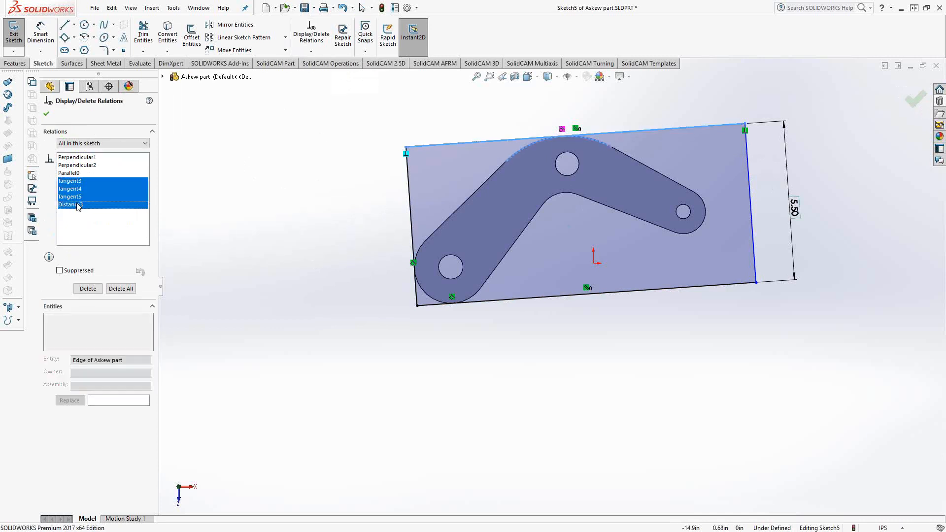
pyautogui.click(88, 289)
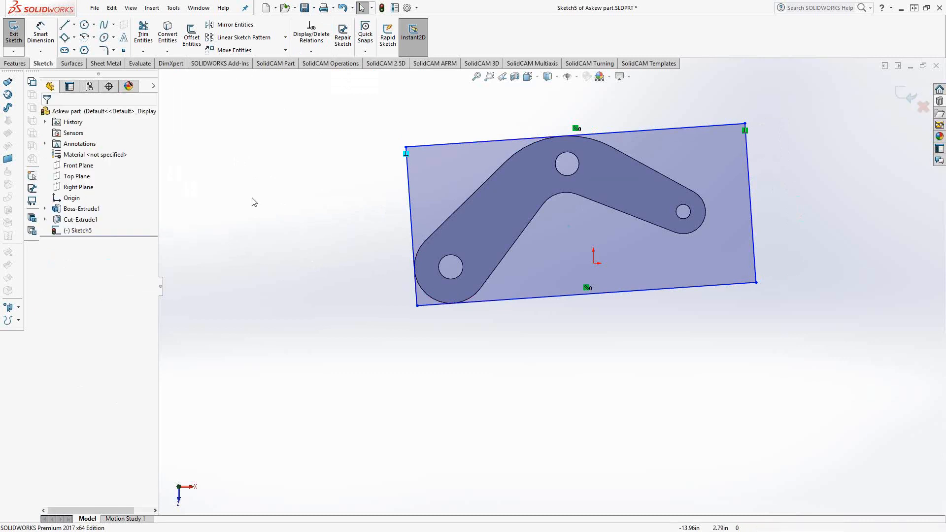
pyautogui.click(416, 305)
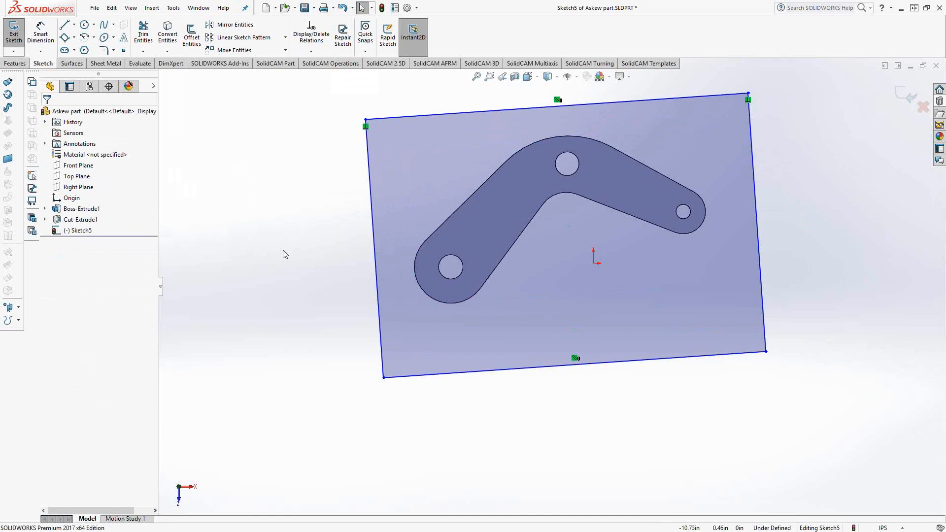
pyautogui.click(40, 31)
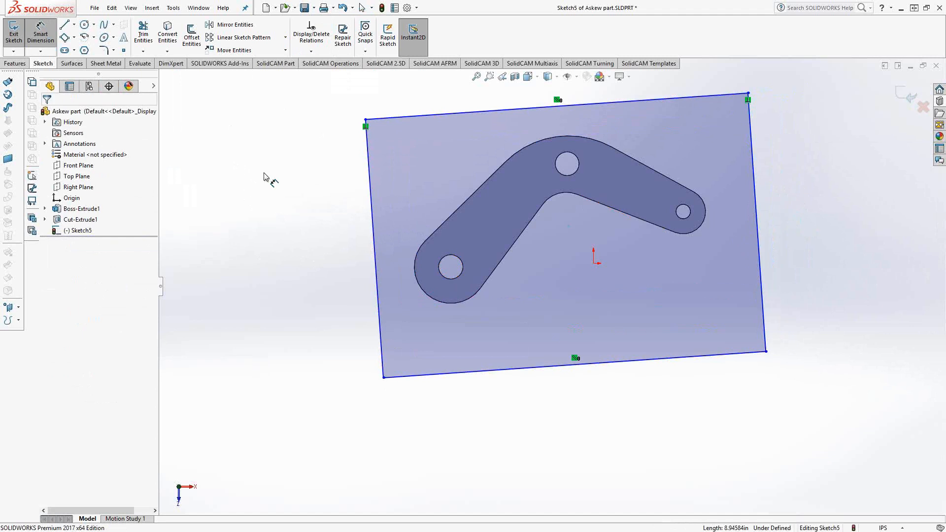
# Step: Dimension the stock rectangle's right edge to 6 in and its bottom edge to 13 in
pyautogui.click(554, 265)
pyautogui.write('6')
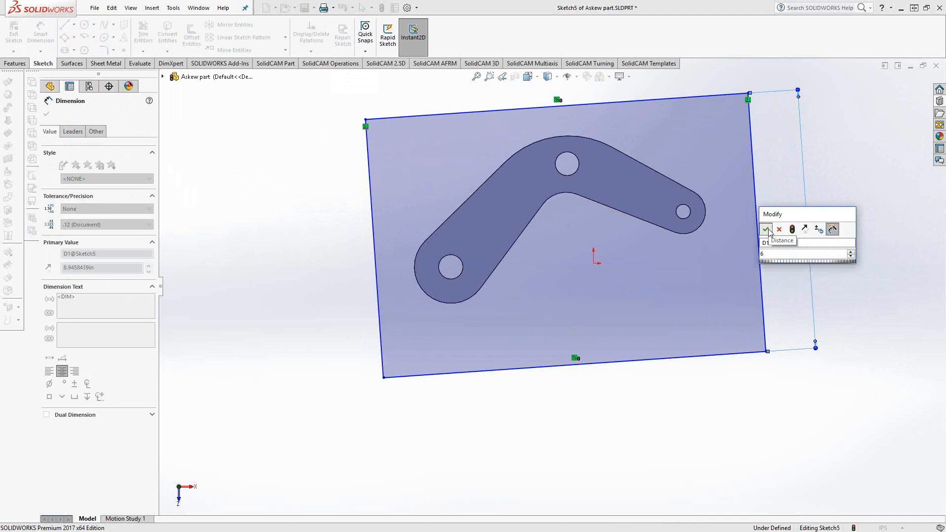
pyautogui.click(767, 230)
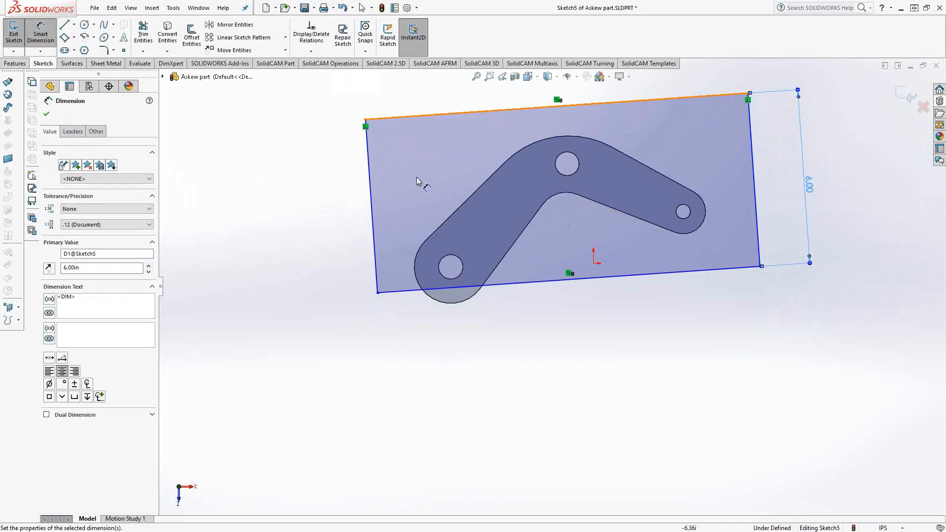
pyautogui.click(753, 182)
pyautogui.write('13')
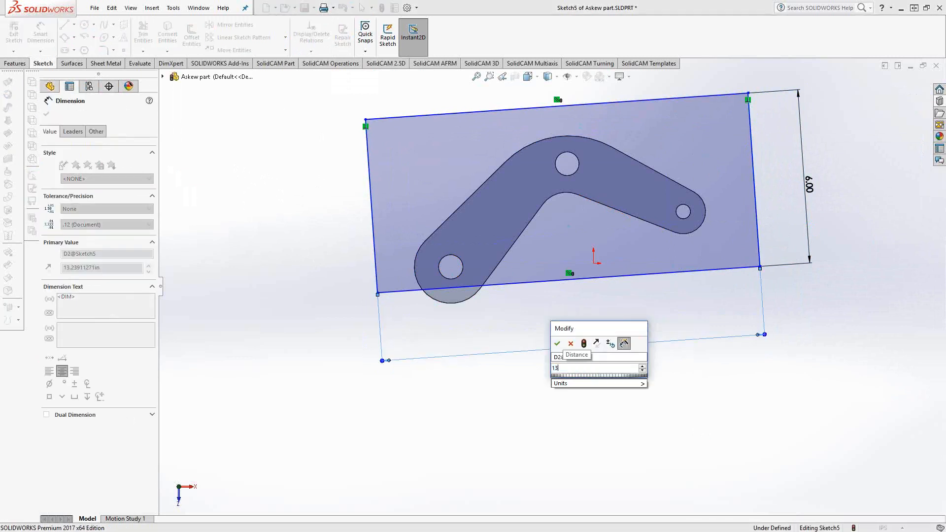
pyautogui.click(556, 343)
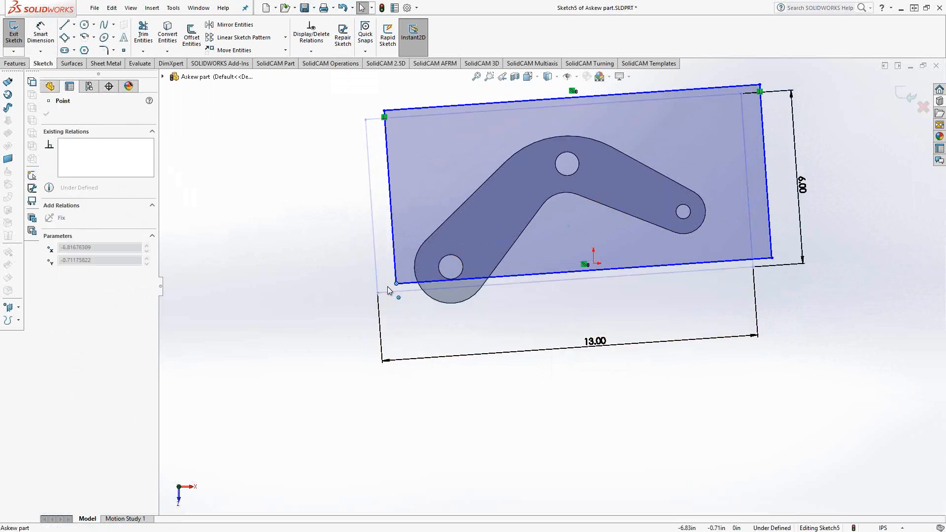
# Step: Drag the rectangle down by a corner so it fully covers the bracket
pyautogui.moveTo(396, 284); pyautogui.dragTo(386, 307)
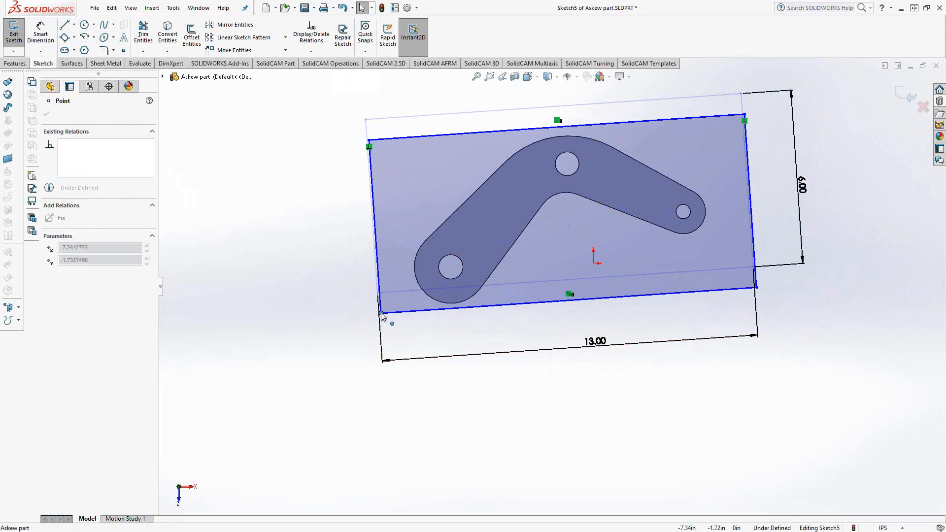
pyautogui.moveTo(380, 316); pyautogui.dragTo(387, 315)
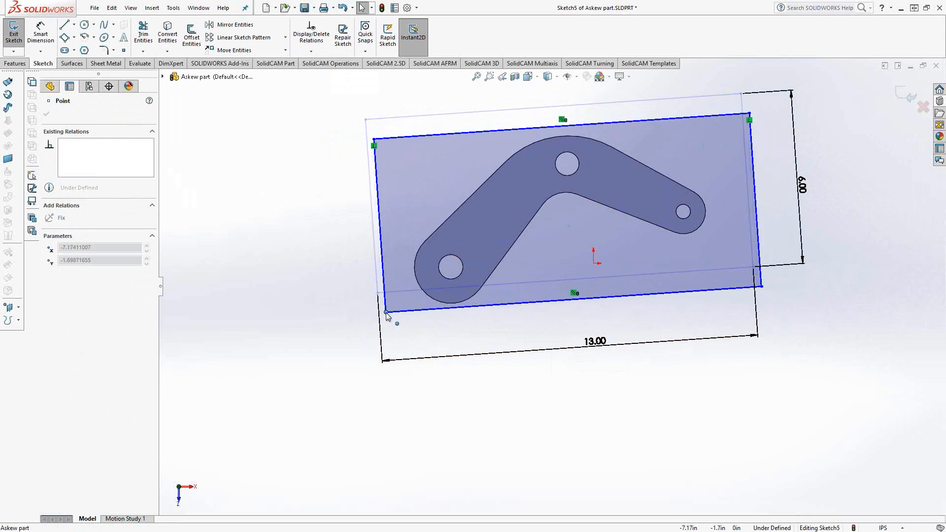
pyautogui.moveTo(388, 315); pyautogui.dragTo(380, 316)
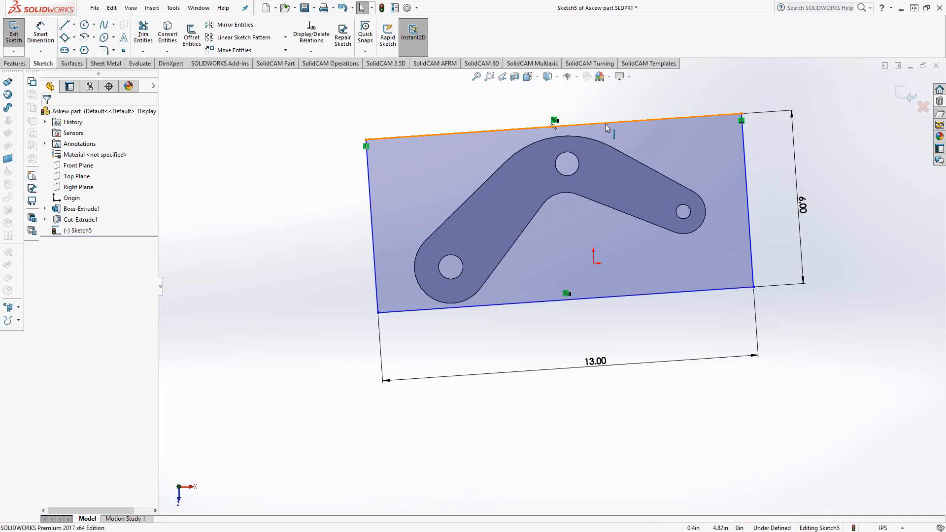
# Step: Make the rectangle's top edge tangent to the bracket's upper arc
pyautogui.click(603, 128)
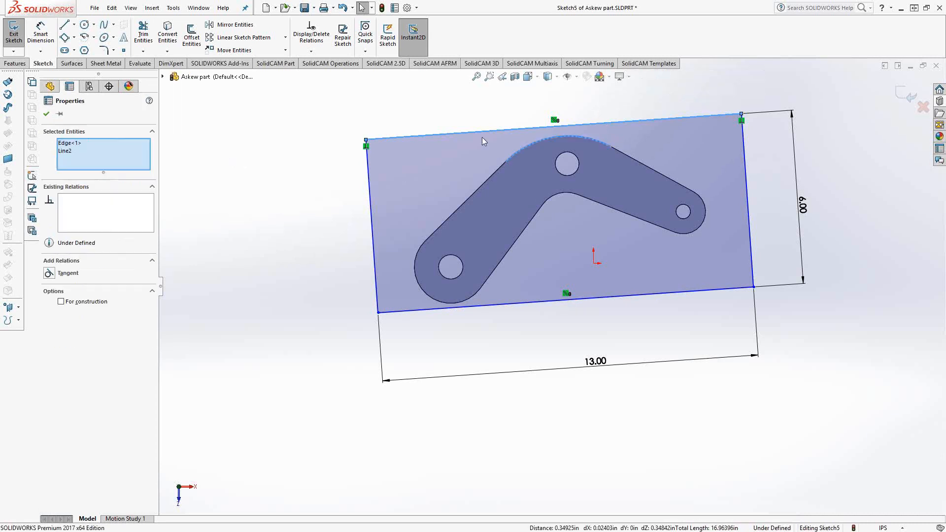
pyautogui.click(50, 273)
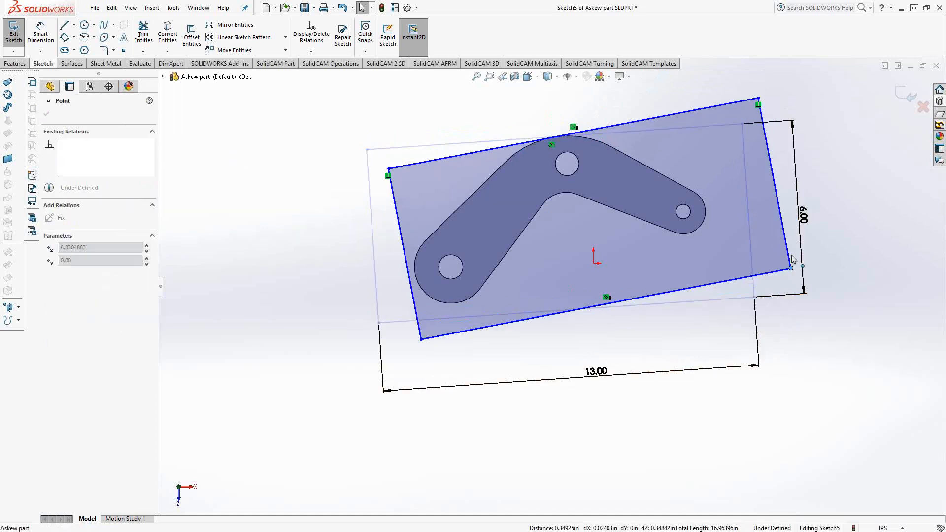
# Step: Rotate the rectangle about the tangent point until it hugs the bracket's left end
pyautogui.moveTo(791, 268); pyautogui.dragTo(755, 326)
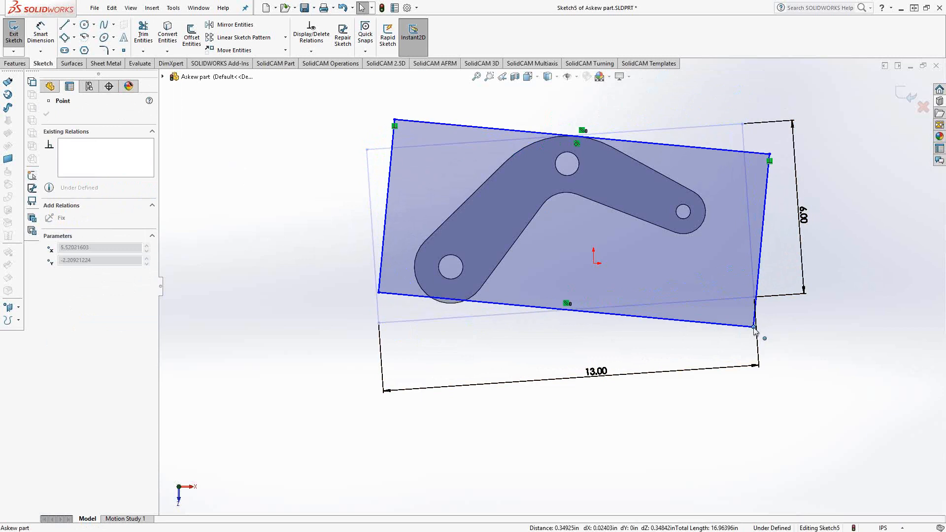
pyautogui.moveTo(757, 329); pyautogui.dragTo(772, 292)
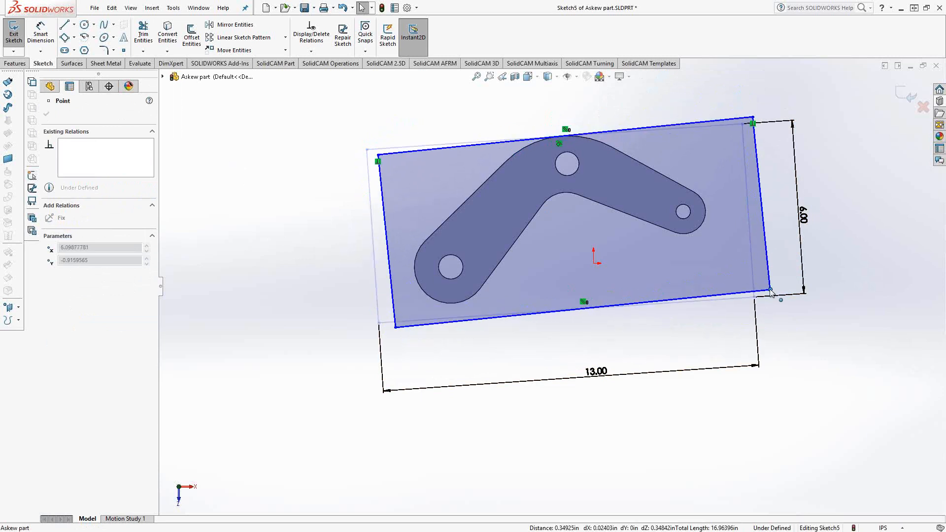
pyautogui.moveTo(781, 299); pyautogui.dragTo(774, 279)
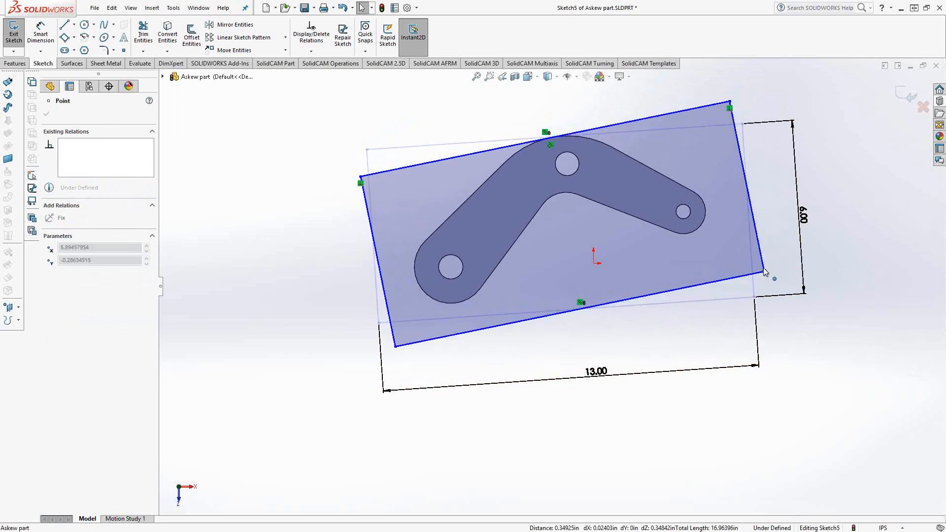
pyautogui.moveTo(765, 273); pyautogui.dragTo(770, 280)
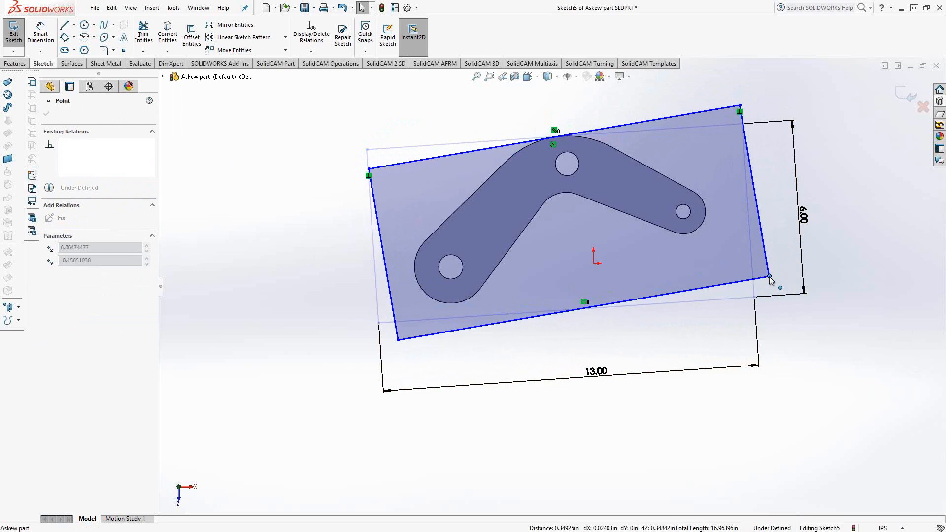